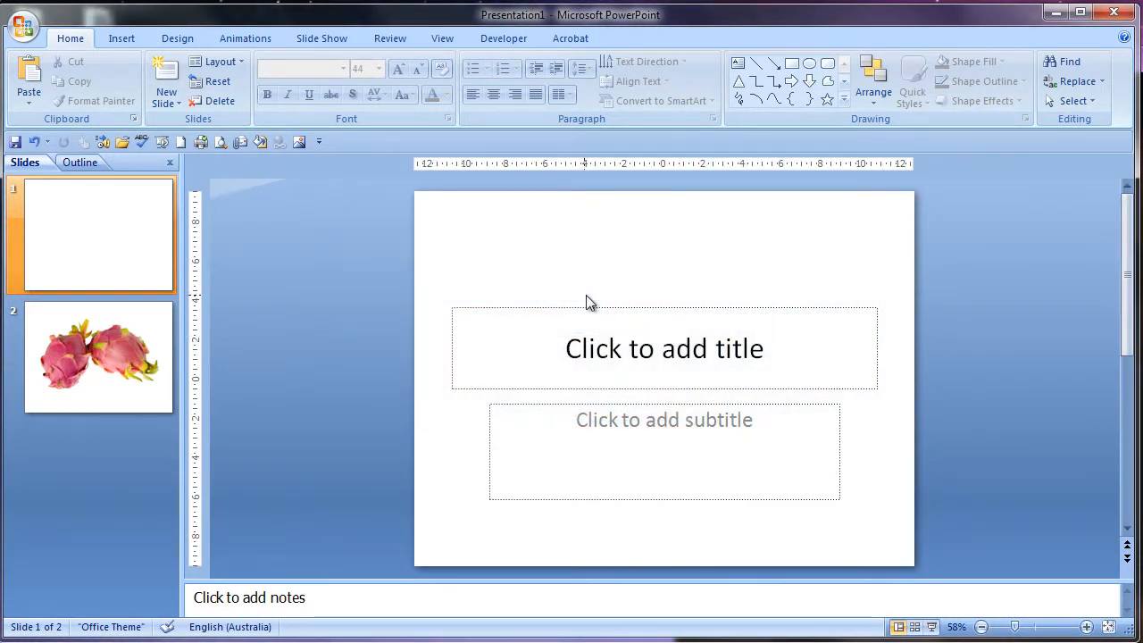
mouse_move(598, 288)
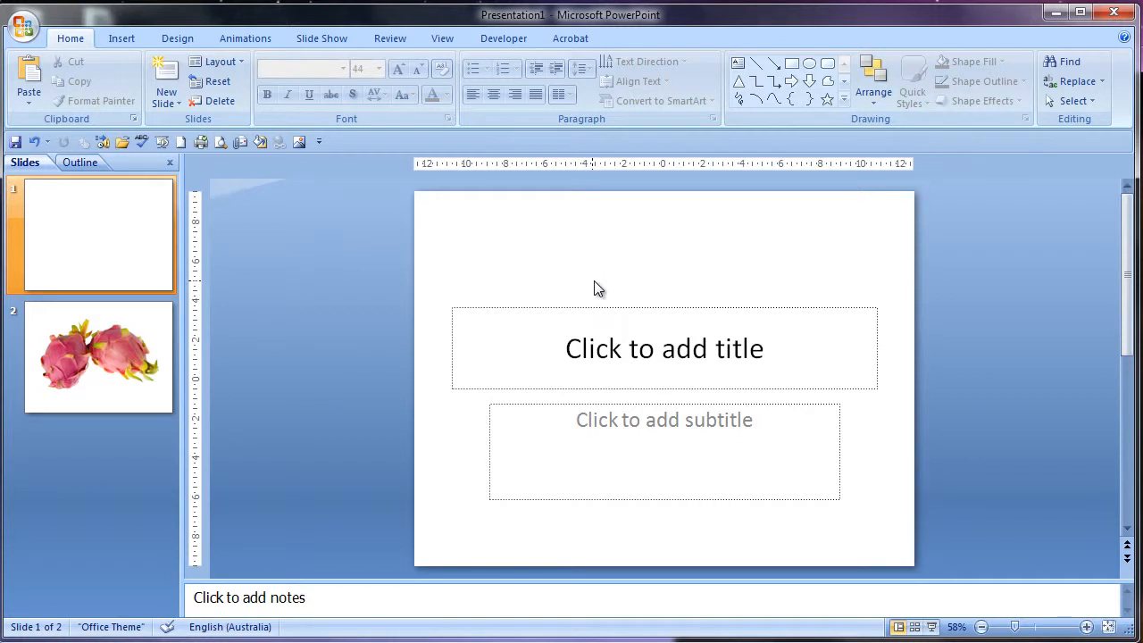
mouse_move(503, 265)
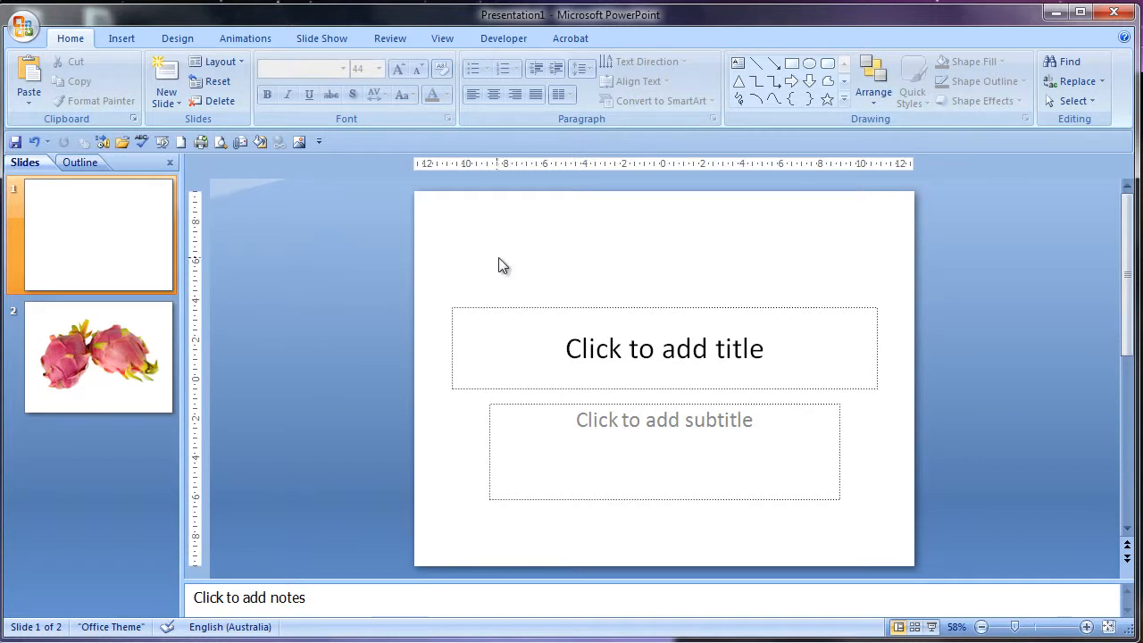
mouse_move(434, 262)
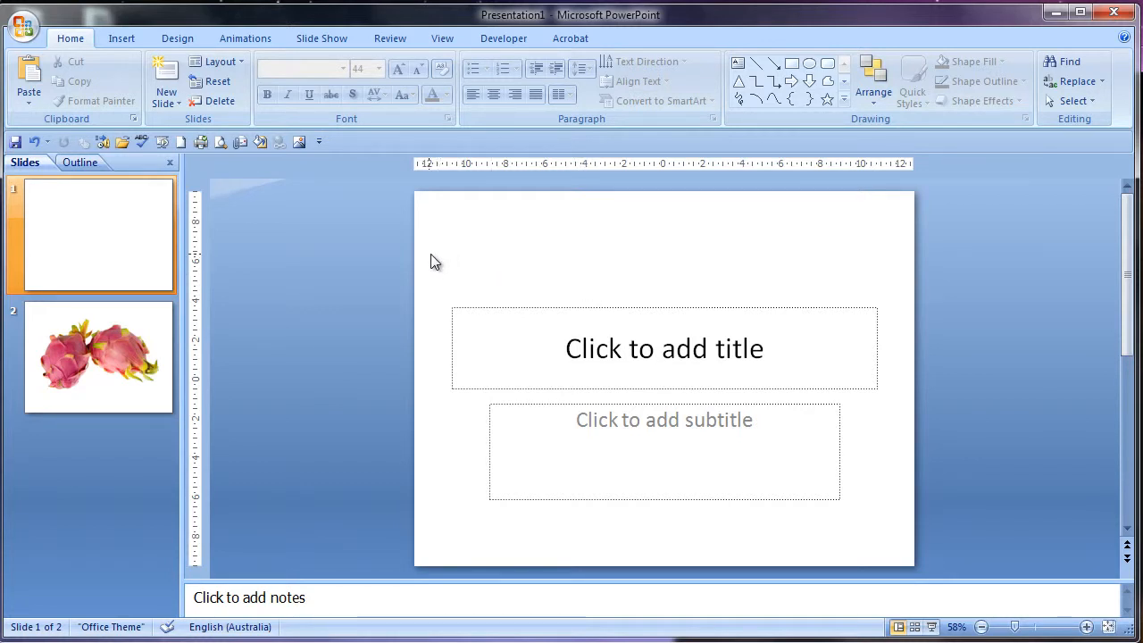
mouse_move(440, 226)
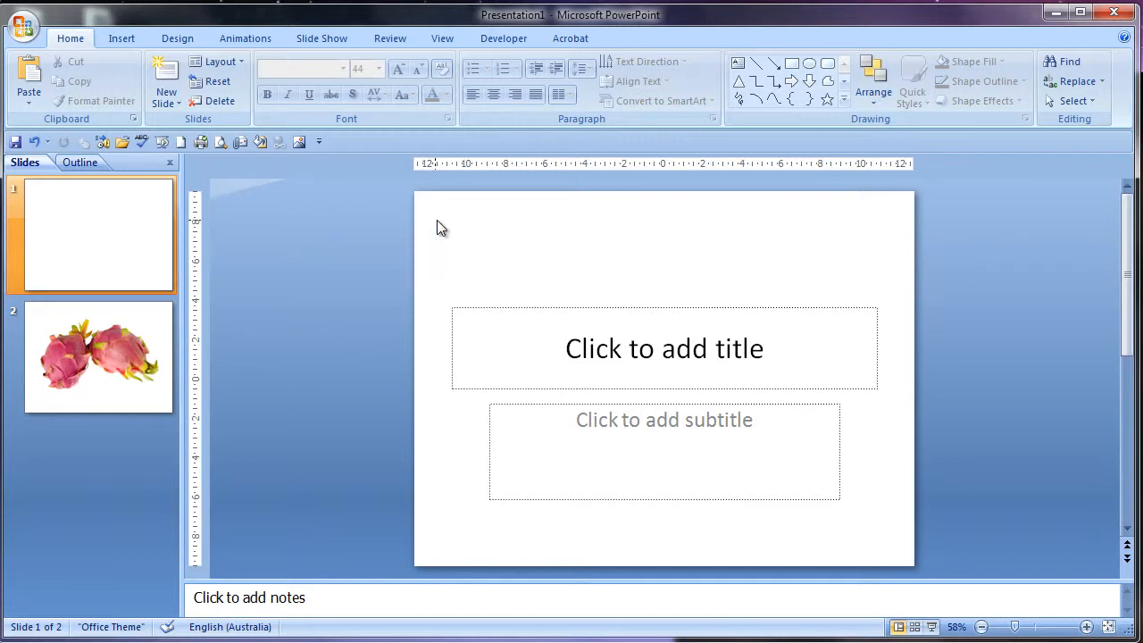
mouse_move(389, 241)
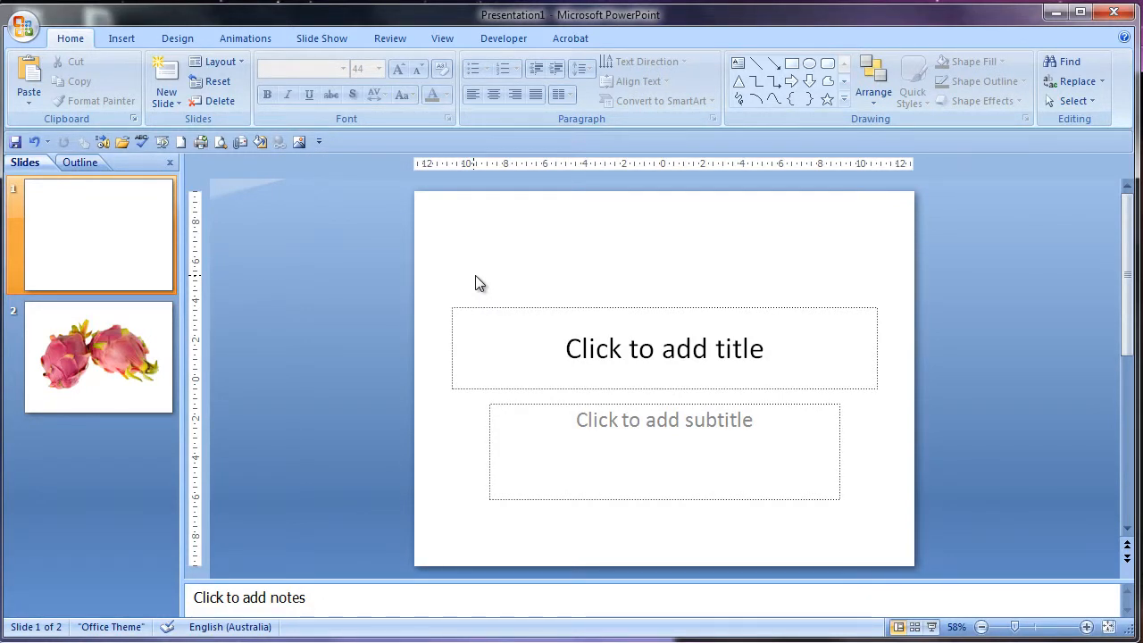
Start the slide show from the current slide, then select the dragon fruit slide 2
key("shift+f5")
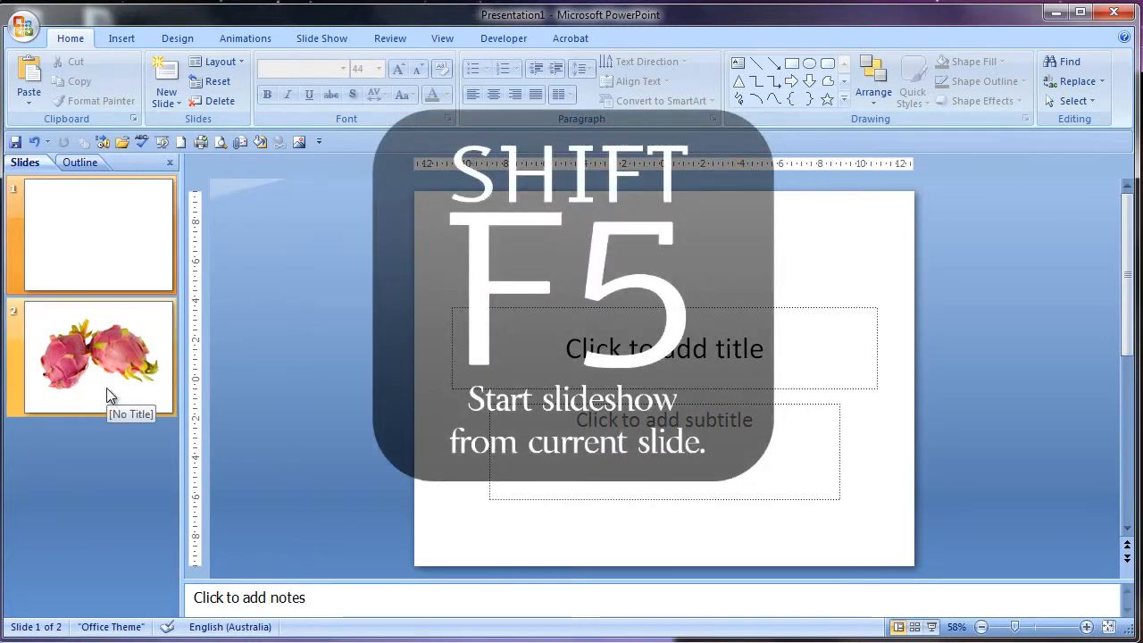
left_click(98, 357)
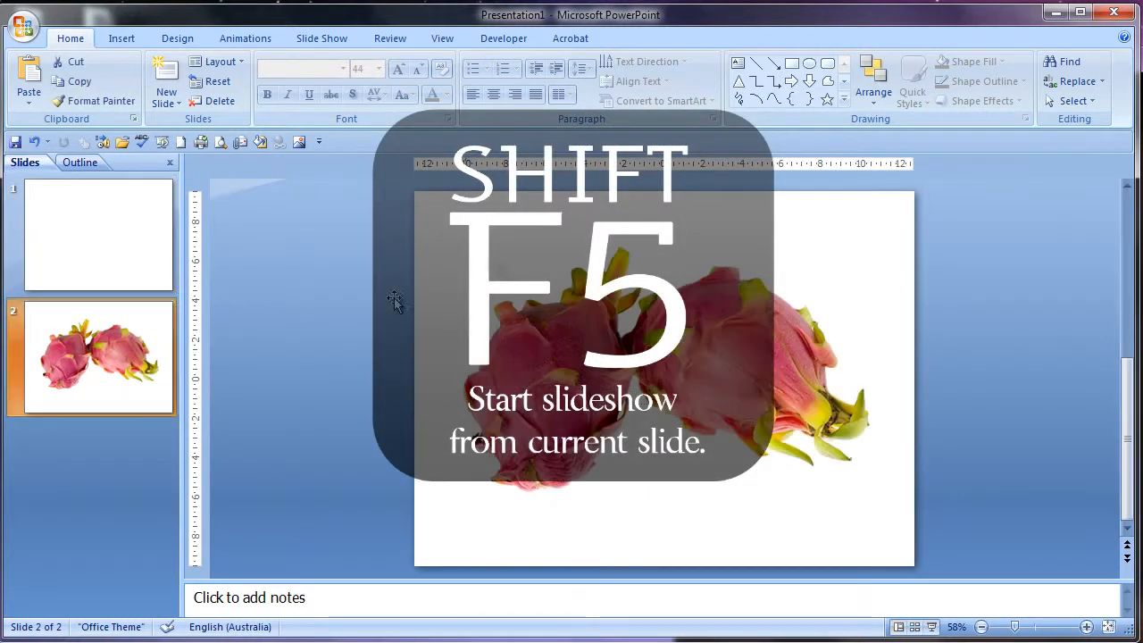
mouse_move(371, 242)
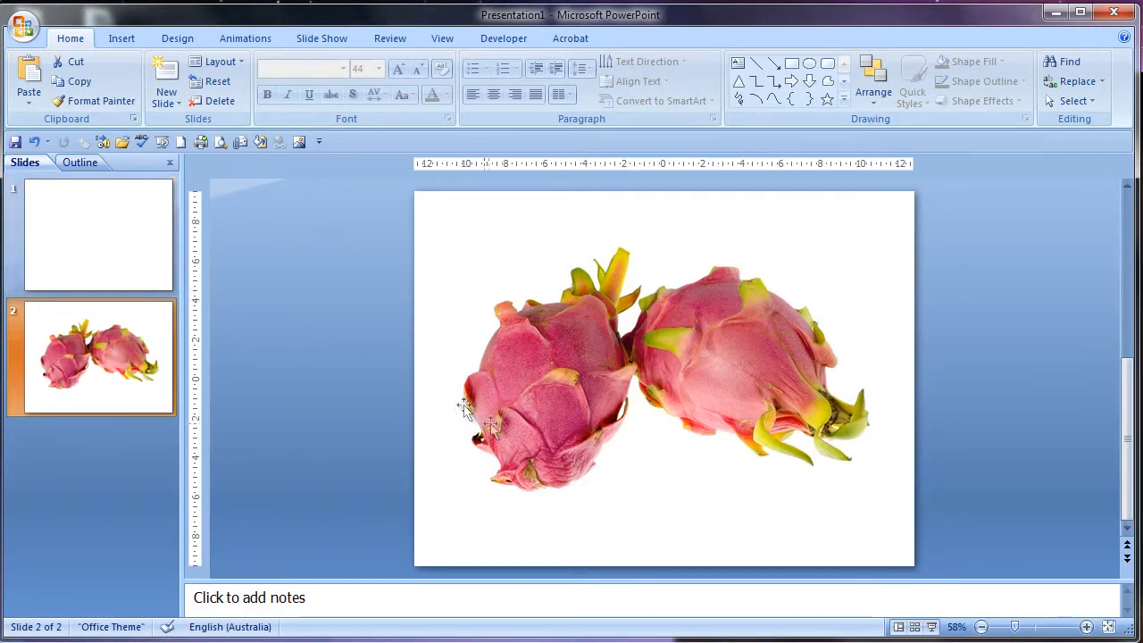
key("ctrl+d")
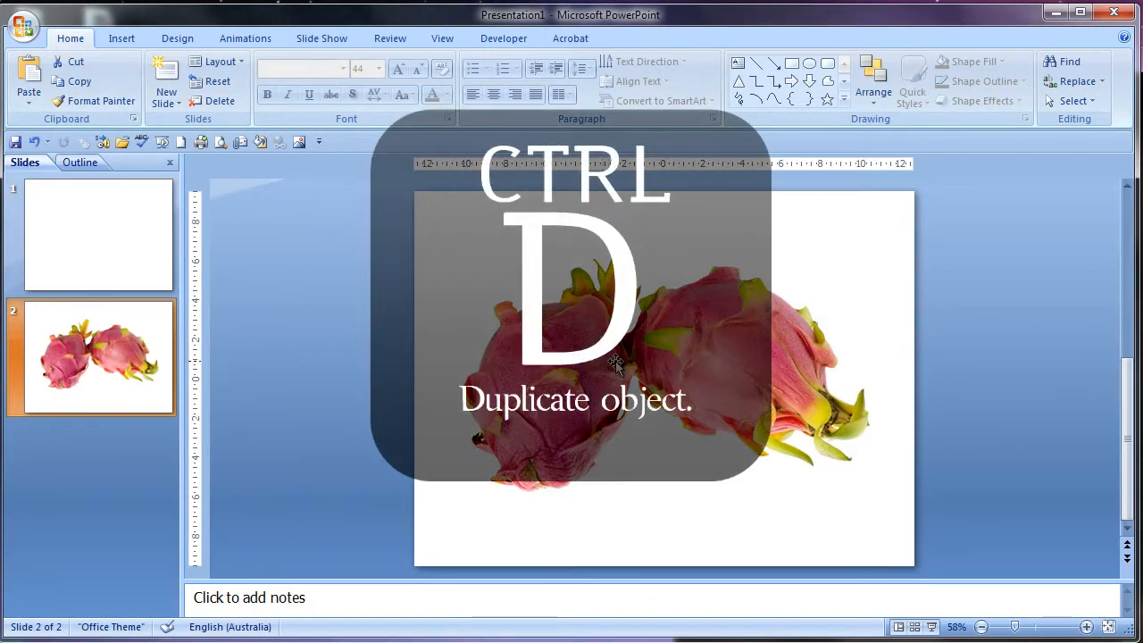
key("ctrl+d")
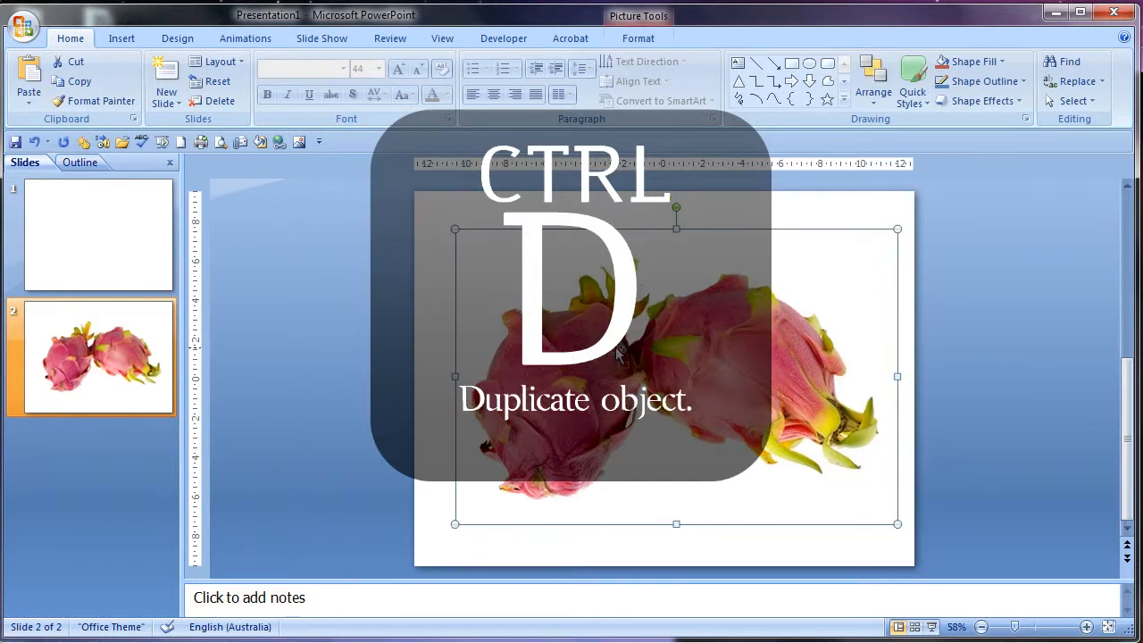
key("ctrl+d")
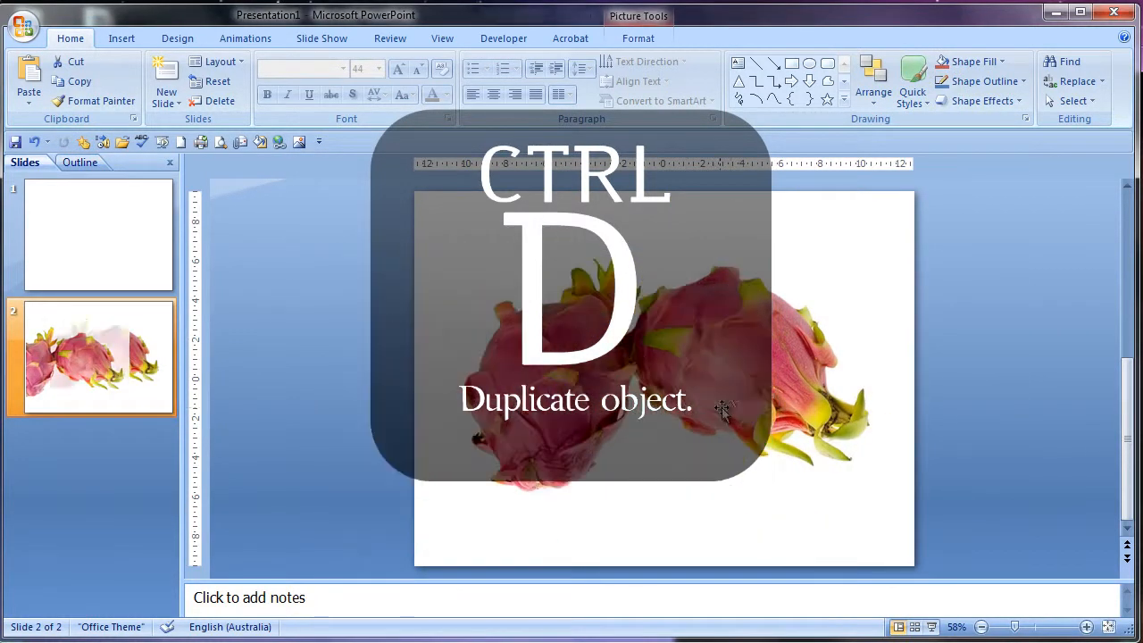
key("ctrl+d")
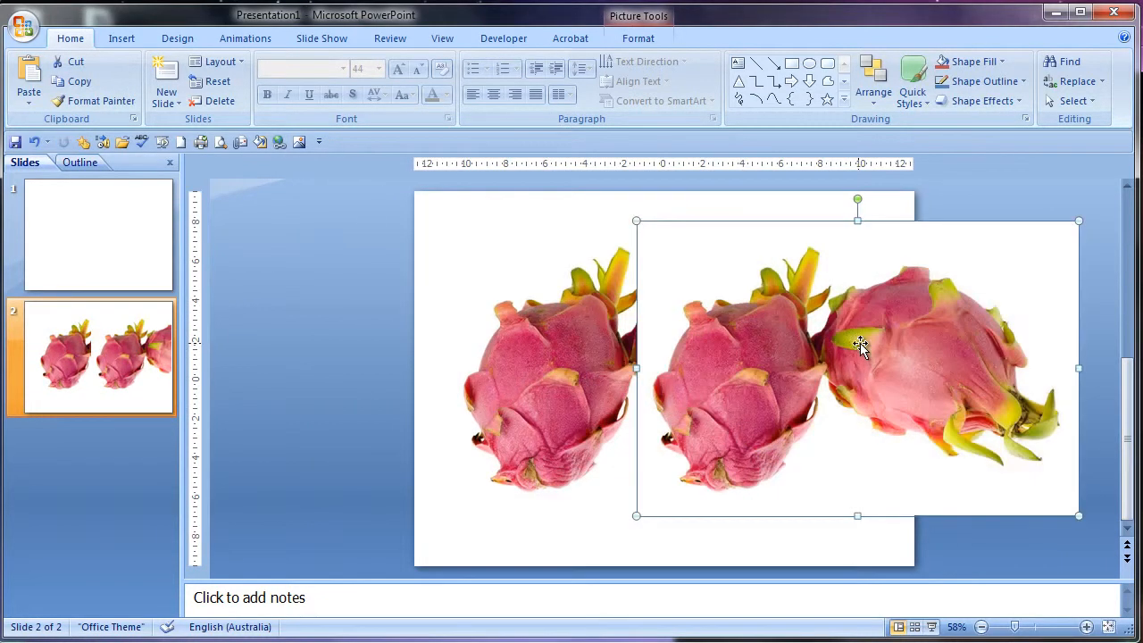
left_click(915, 313)
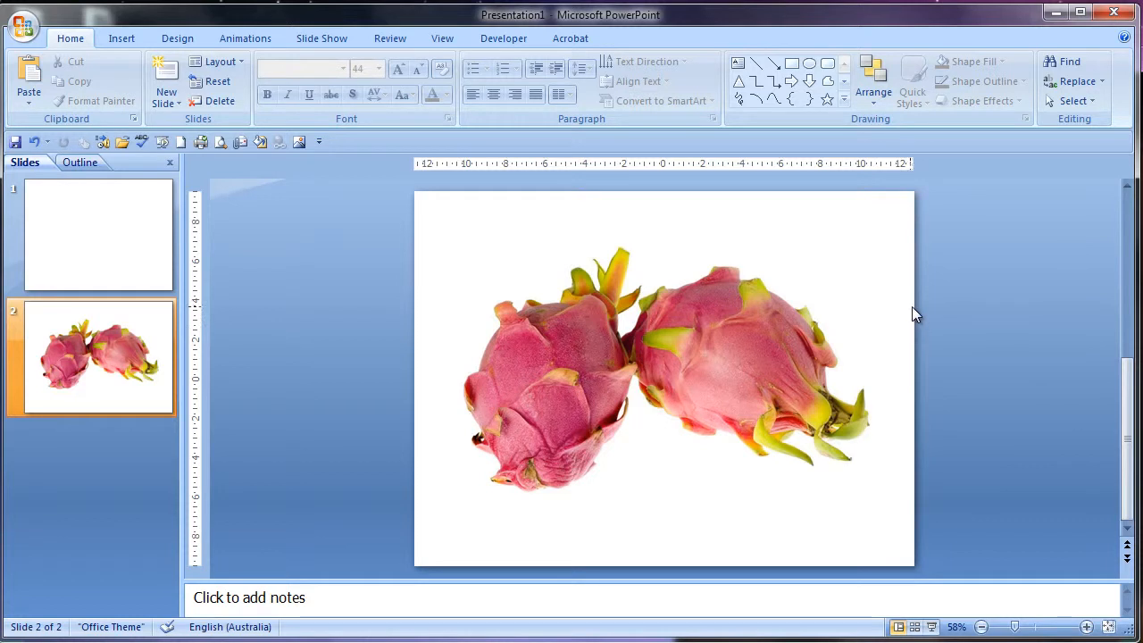
mouse_move(122, 227)
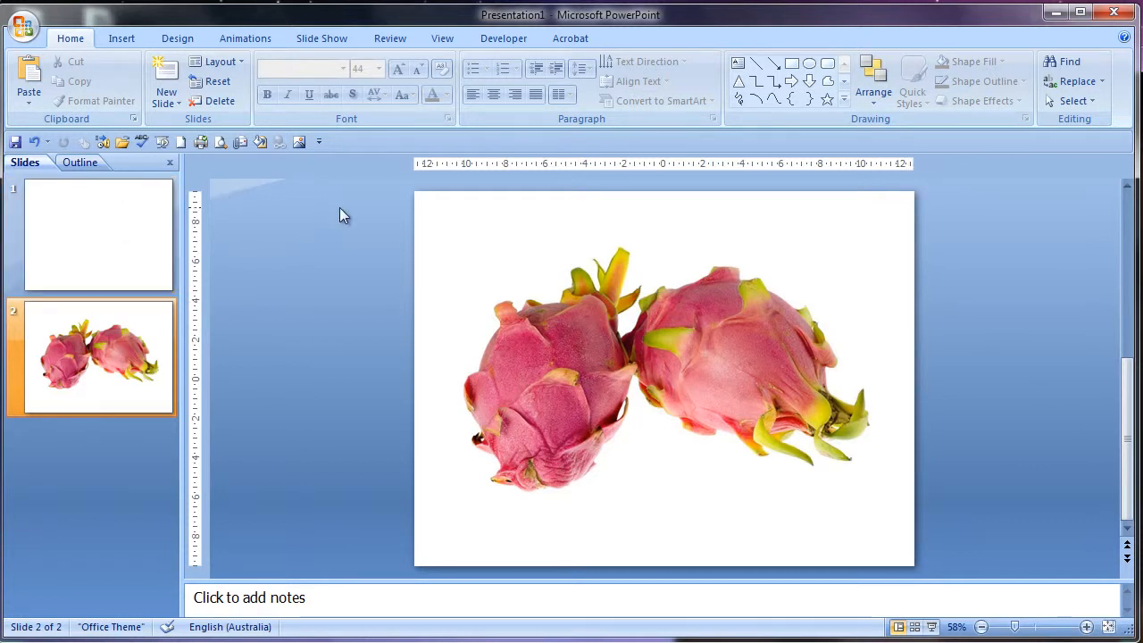
mouse_move(301, 235)
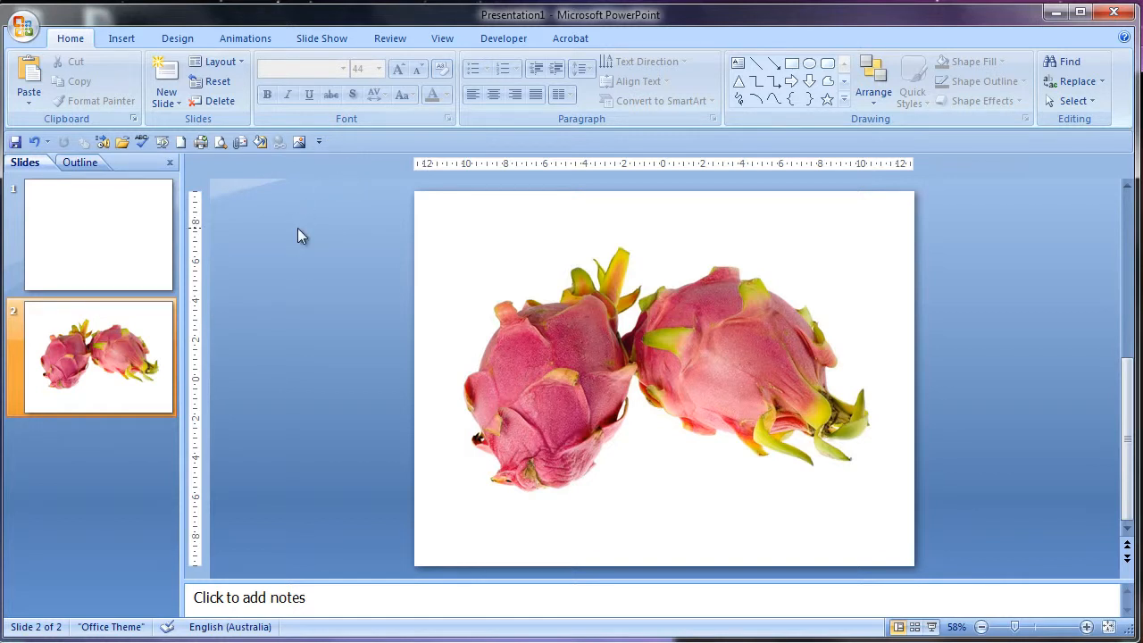
Select slide 1, the blank title slide with empty placeholders
left_click(98, 234)
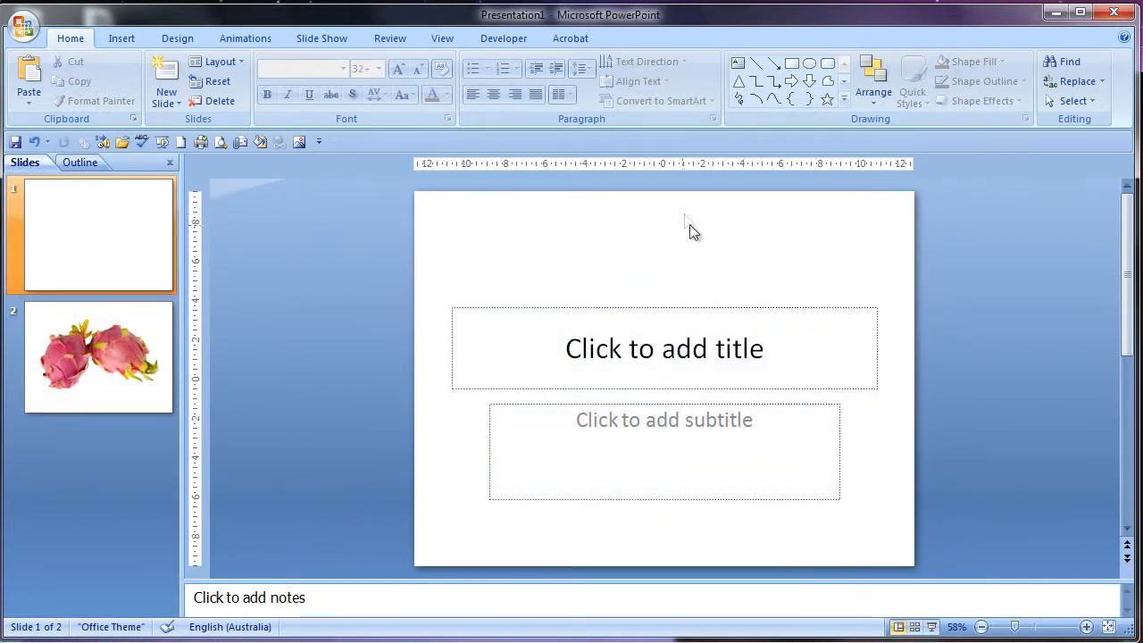
mouse_move(688, 187)
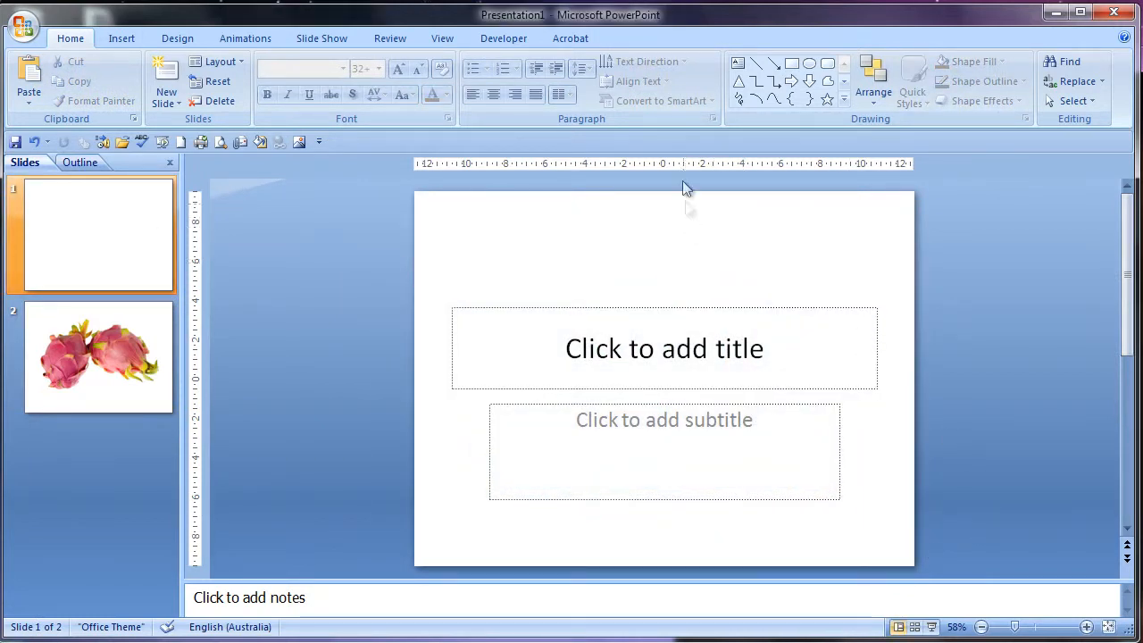
mouse_move(822, 302)
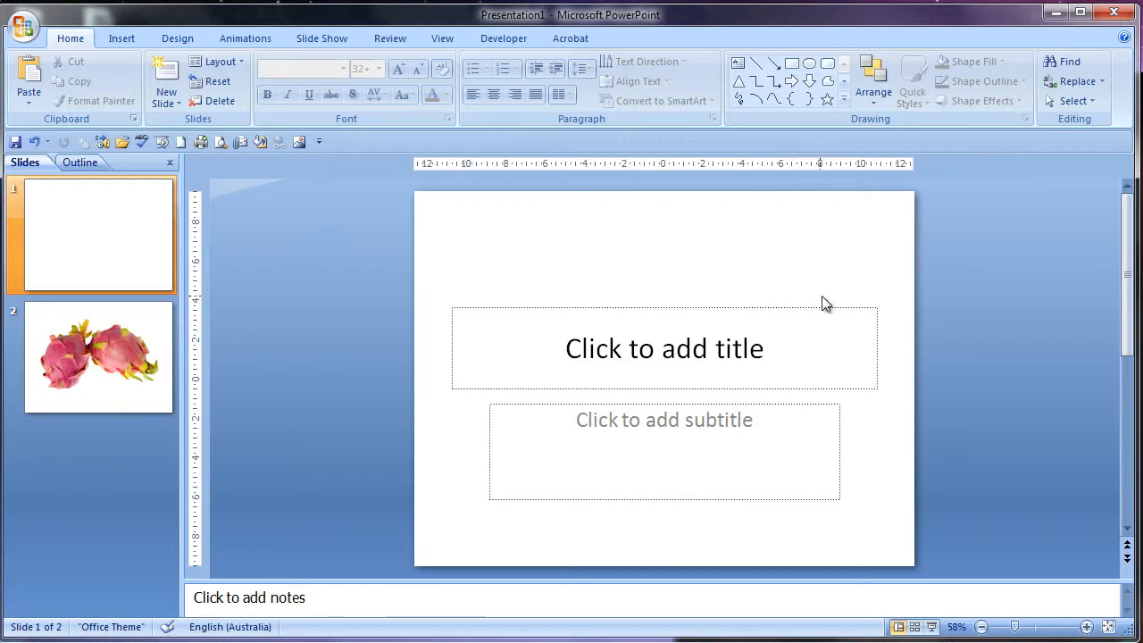
mouse_move(429, 254)
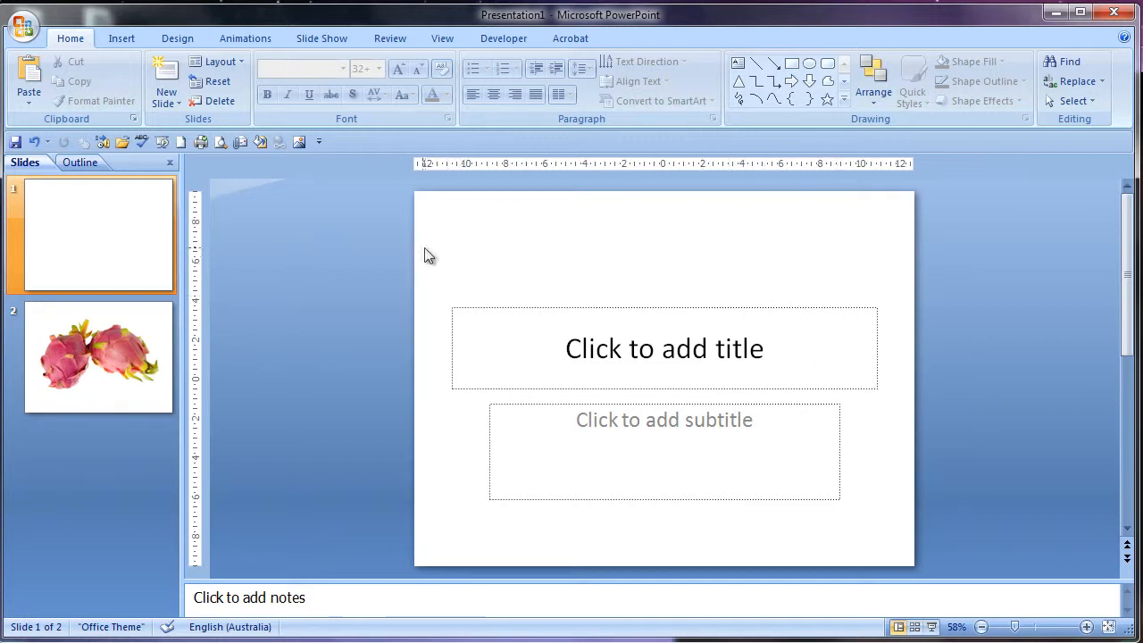
mouse_move(777, 292)
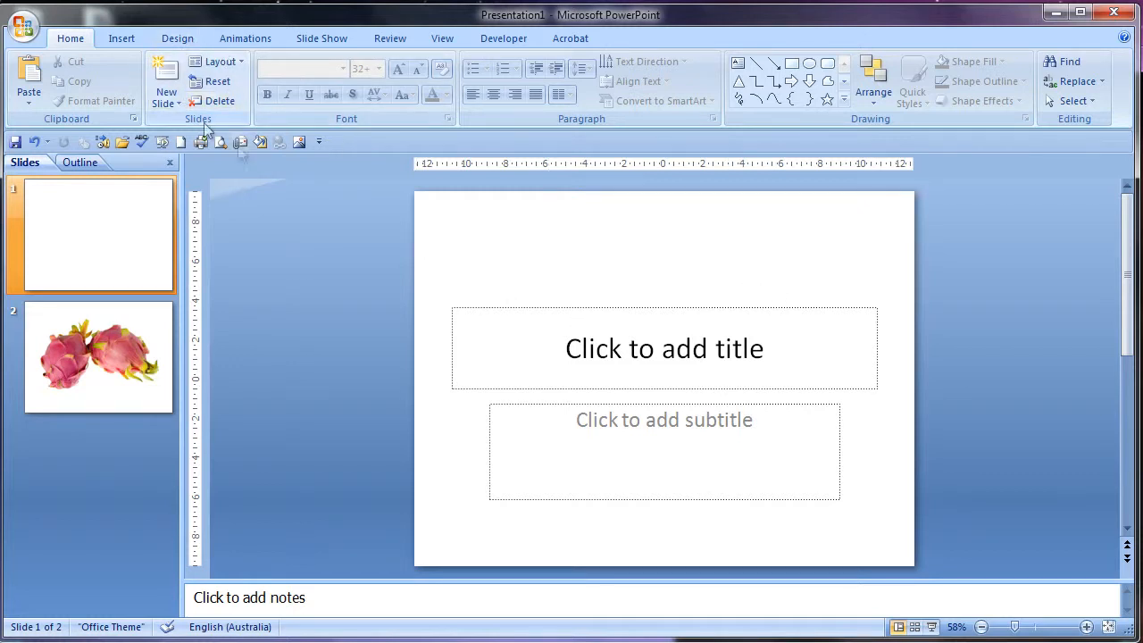
In Page Setup, set slide width to 28.4 cm, keeping the 19.05 cm height
left_click(177, 38)
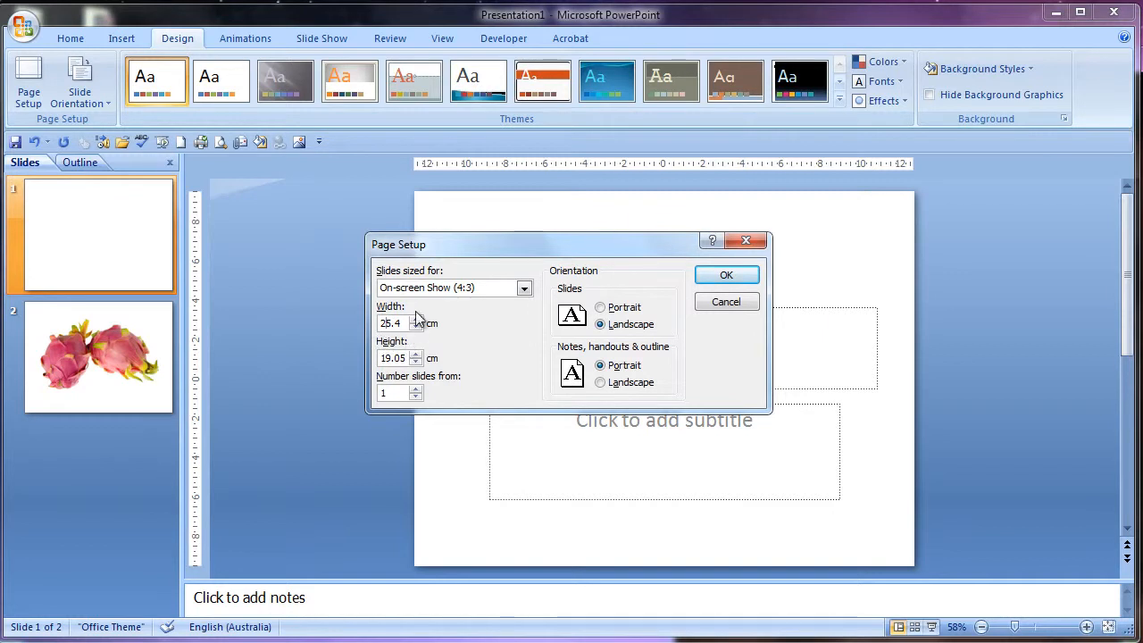
mouse_move(531, 323)
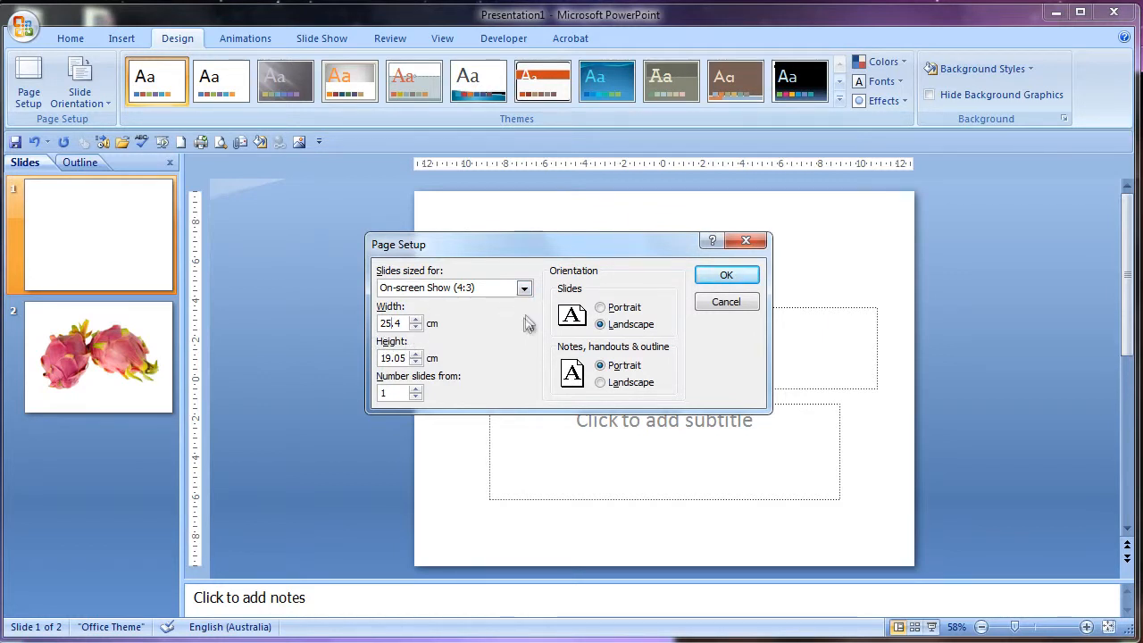
mouse_move(516, 337)
type("28.4")
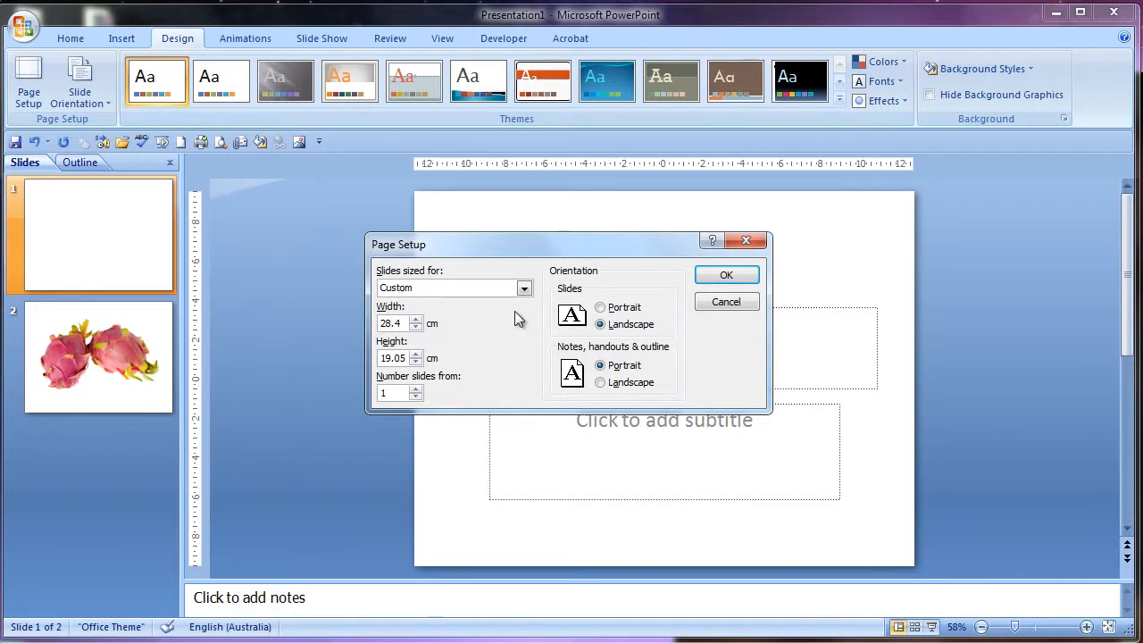
left_click(726, 274)
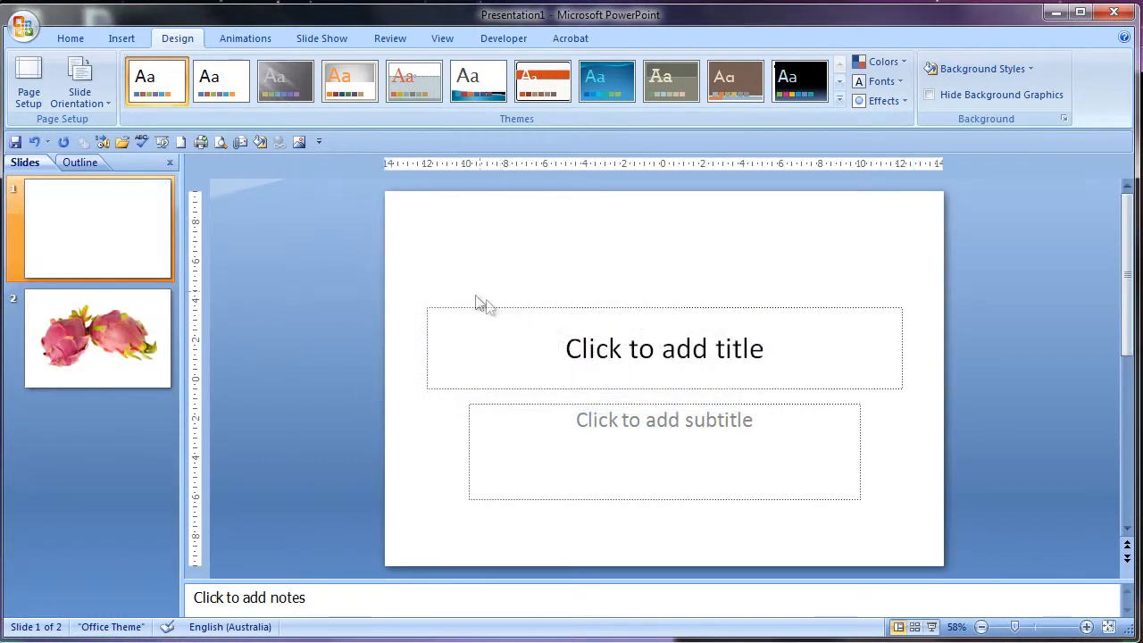
Select the dragon fruit picture, then revert the slides to standard 4:3 width
left_click(98, 337)
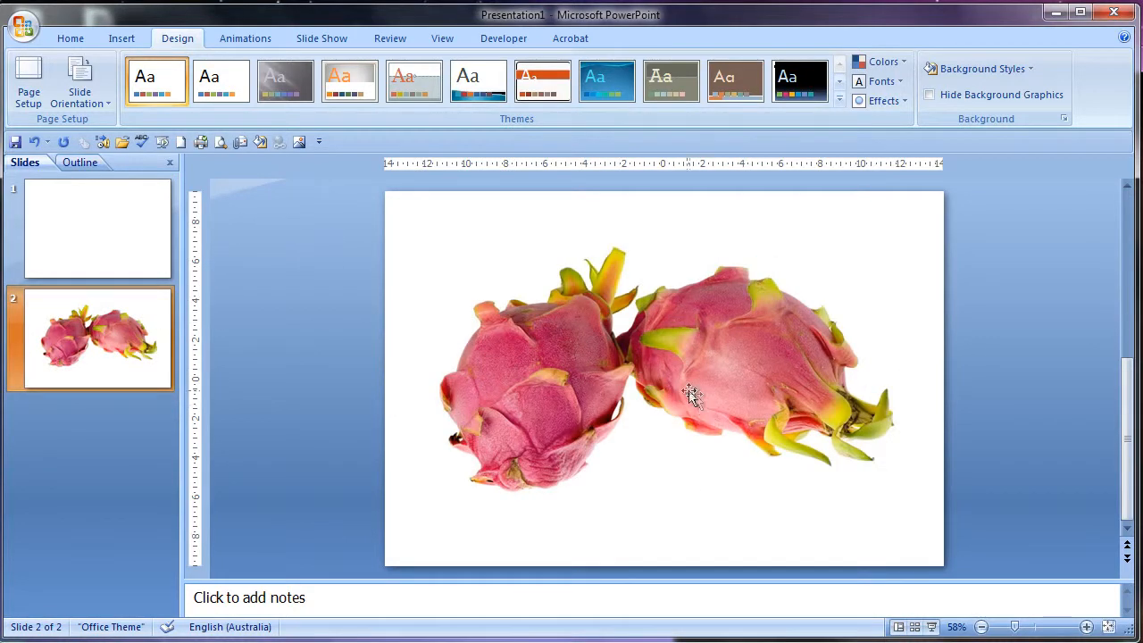
left_click(692, 398)
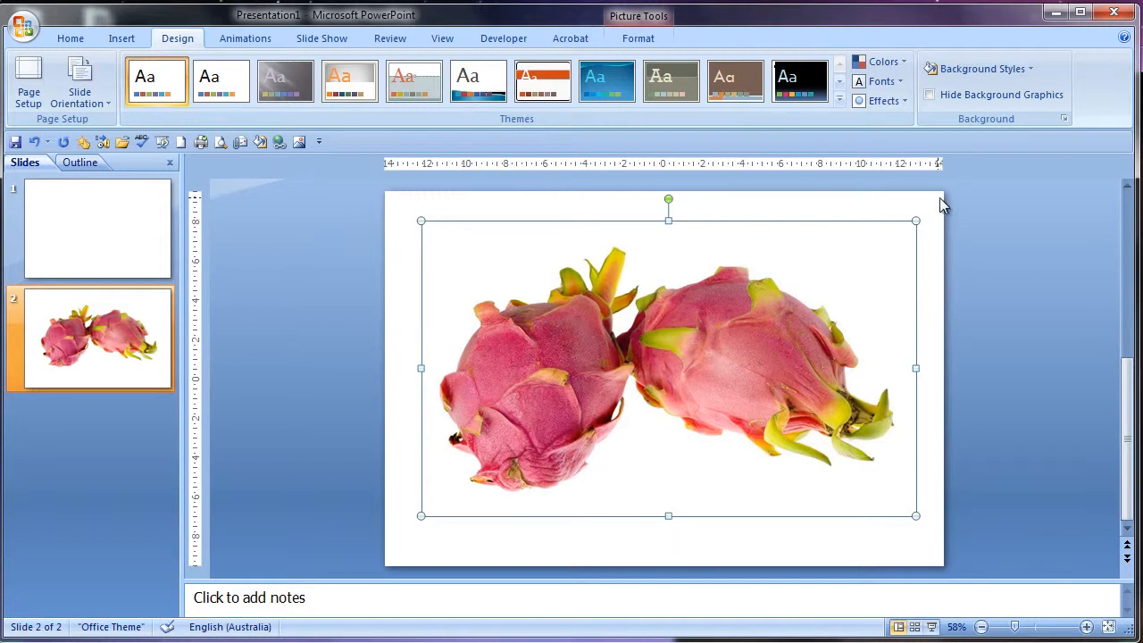
mouse_move(753, 324)
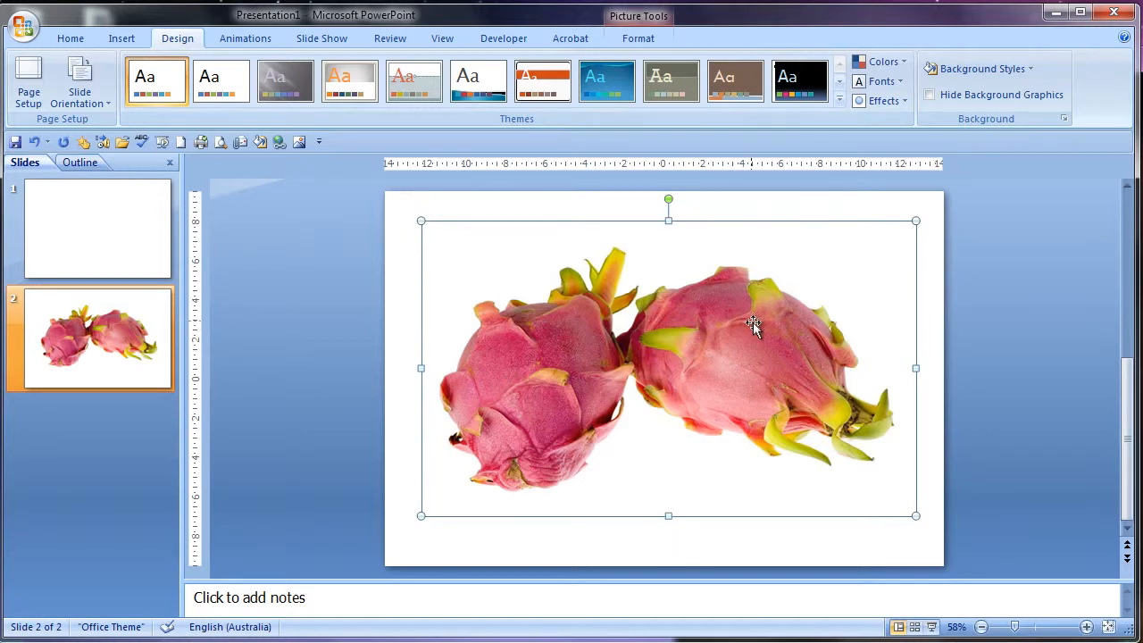
mouse_move(750, 346)
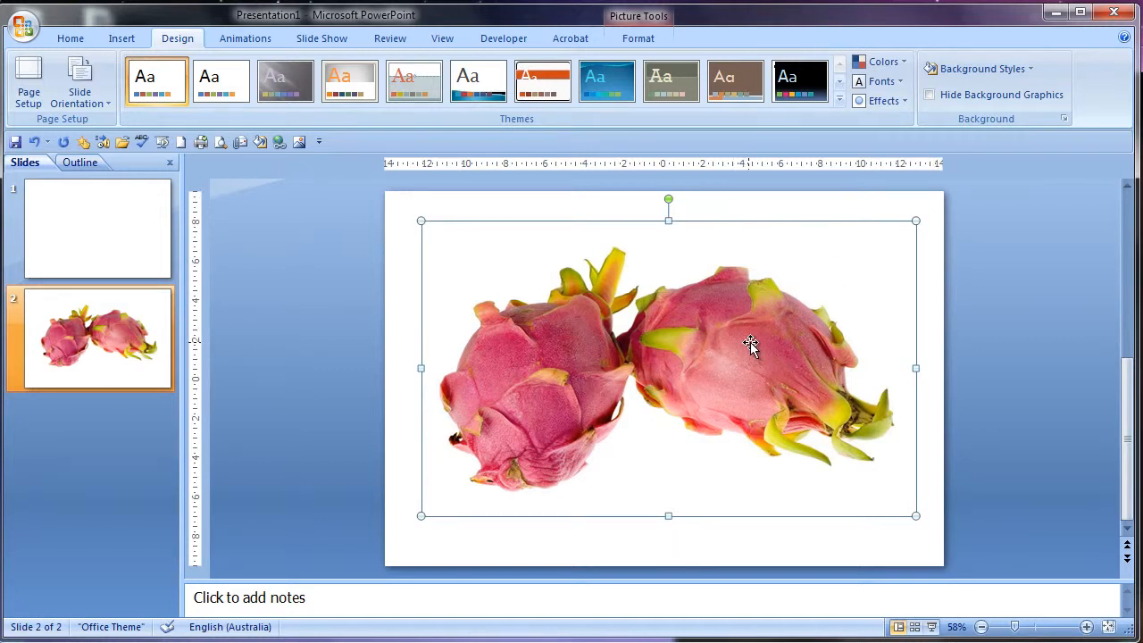
mouse_move(759, 326)
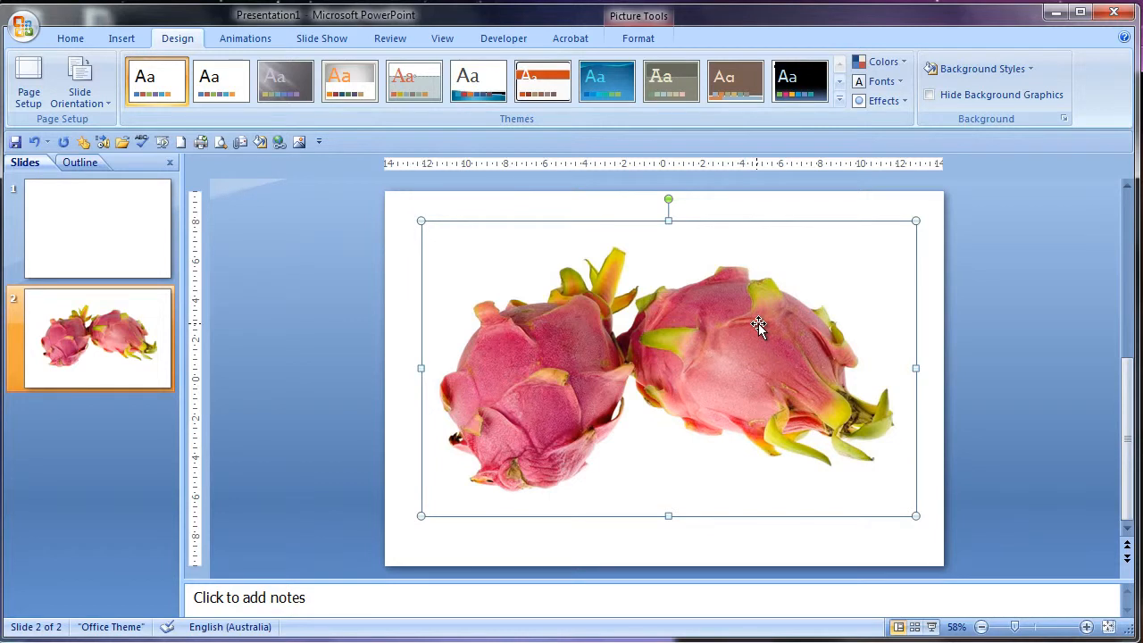
mouse_move(765, 391)
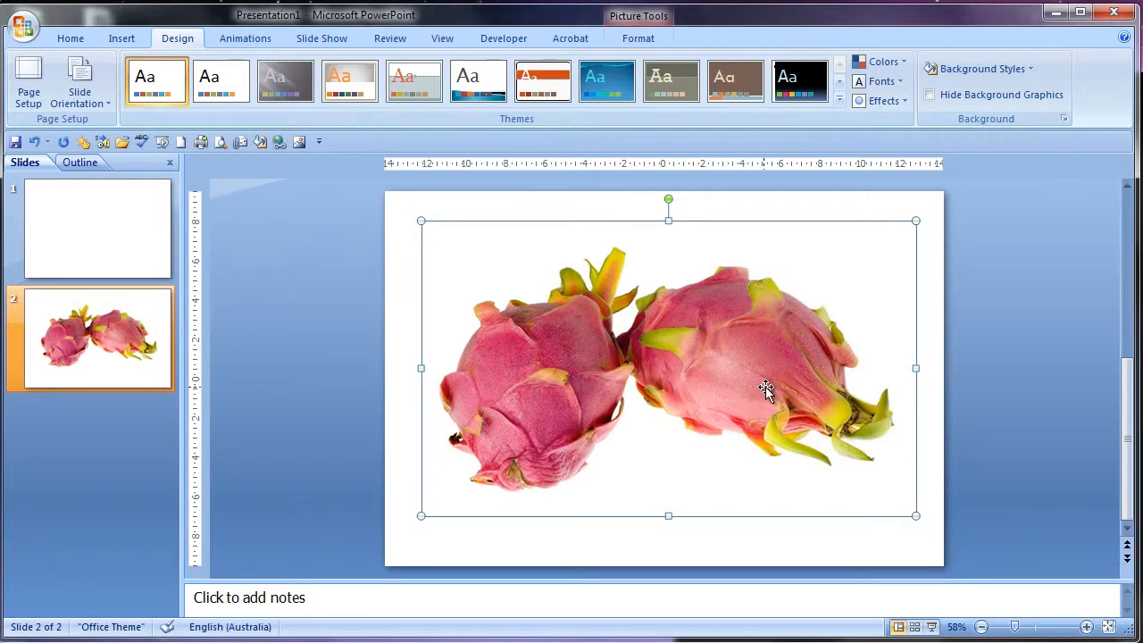
left_click(98, 228)
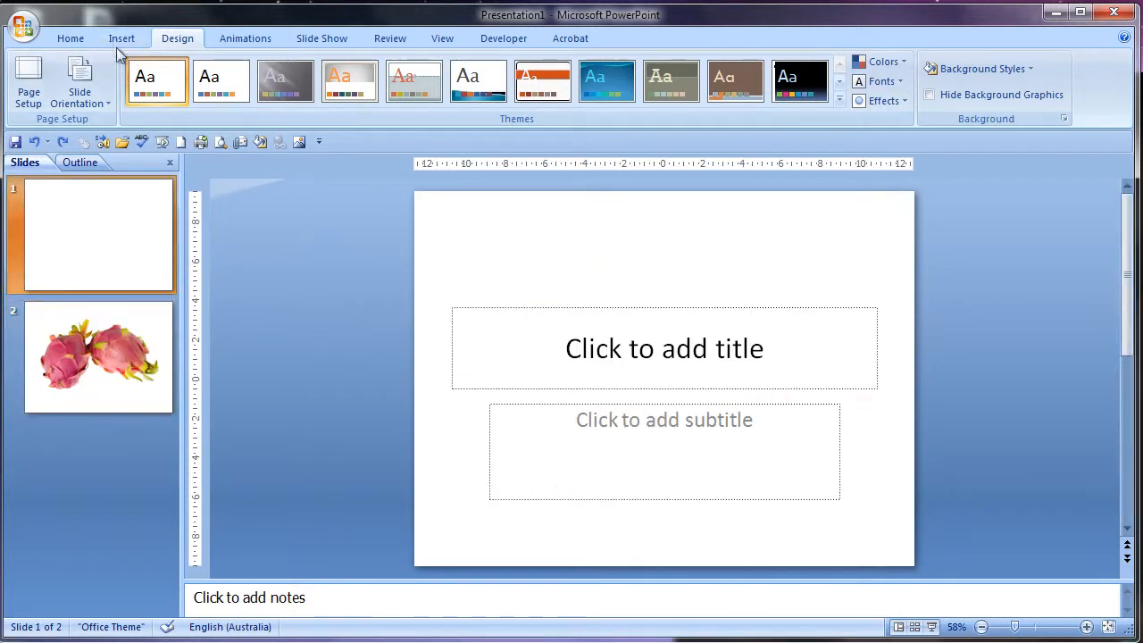
mouse_move(31, 80)
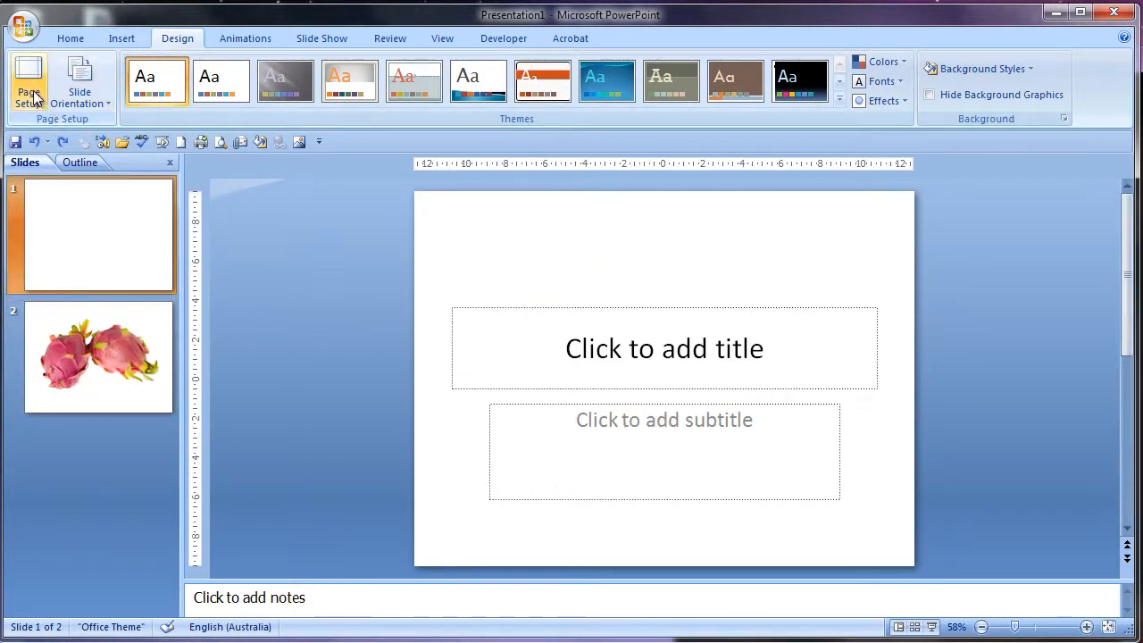
Review Page Setup, cancel without changes, and go to the dragon fruit slide
left_click(28, 81)
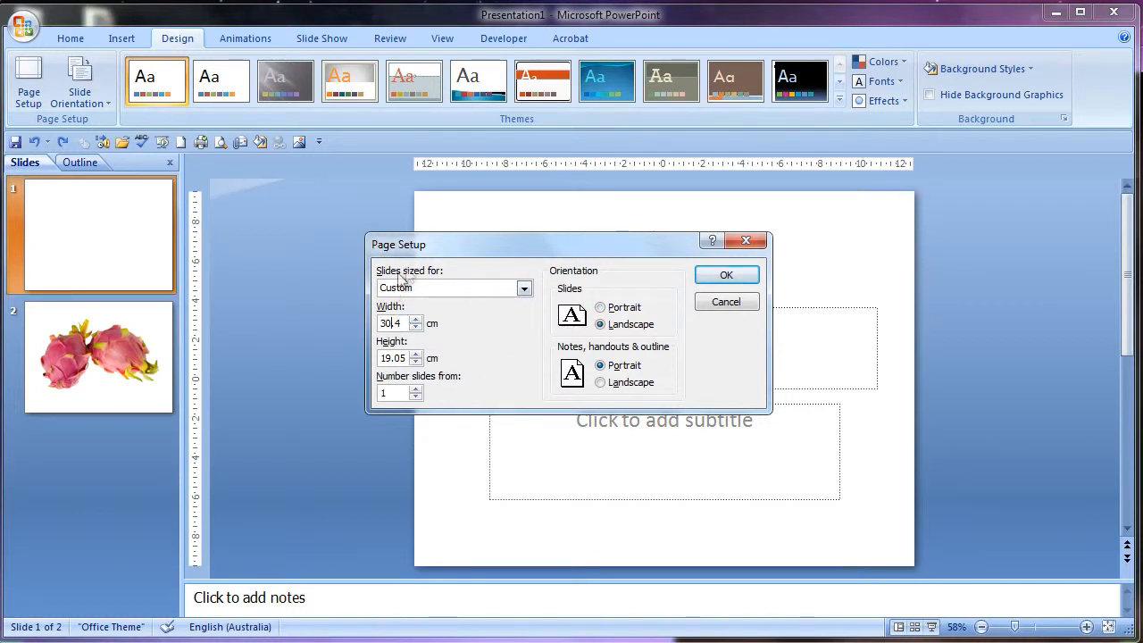
left_click(726, 274)
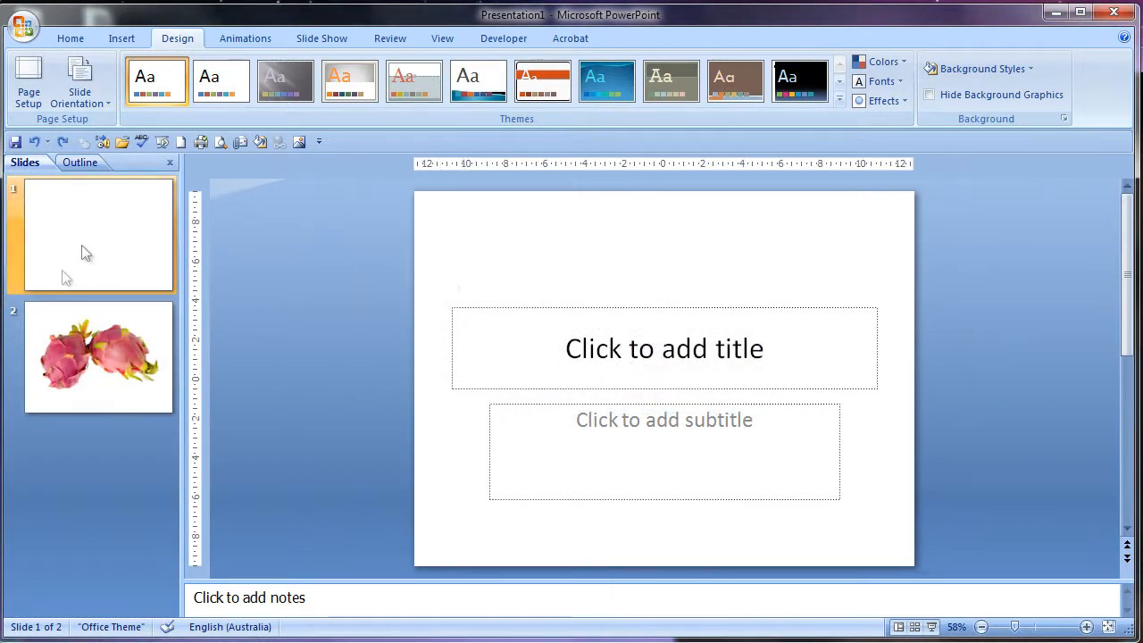
left_click(98, 357)
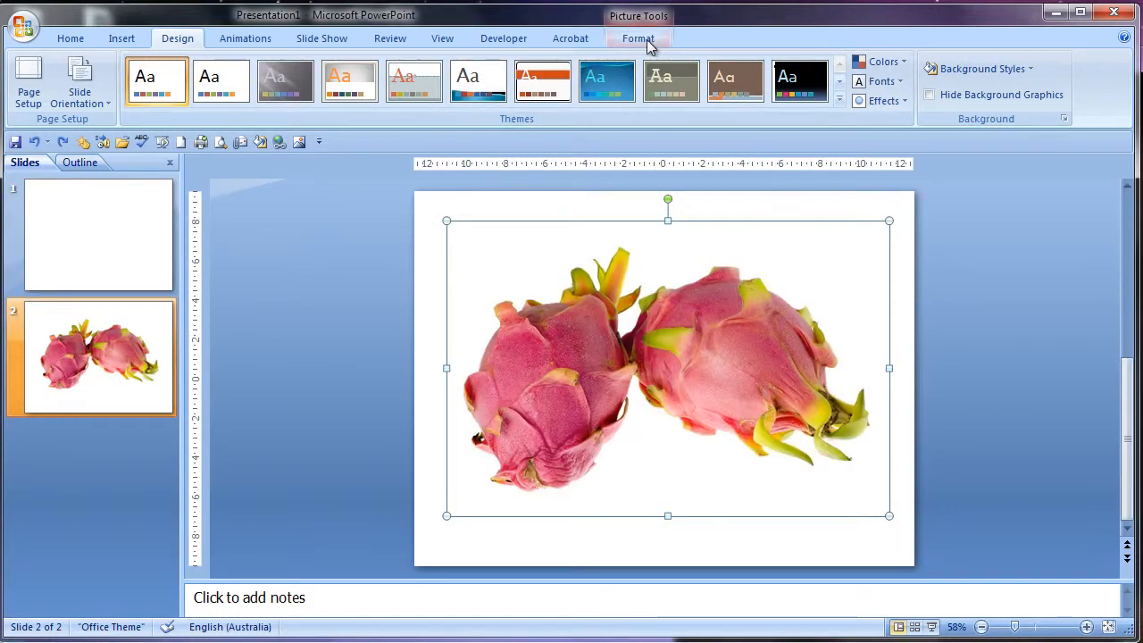
Browse the picture's Format and Recolor options unchanged, then select the title slide
left_click(637, 38)
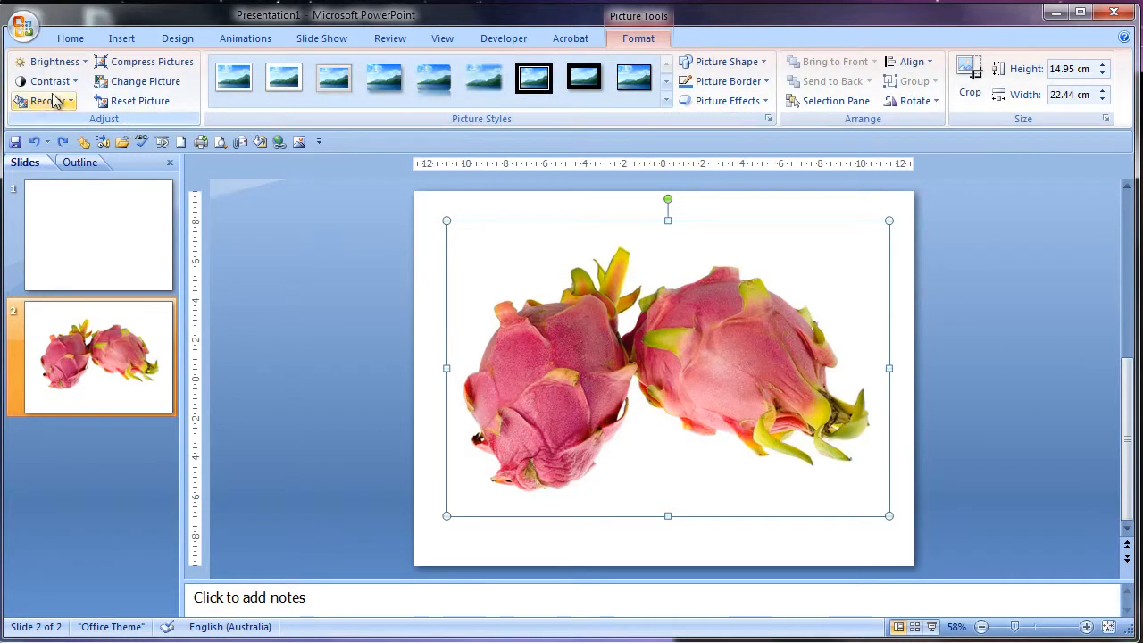
left_click(969, 79)
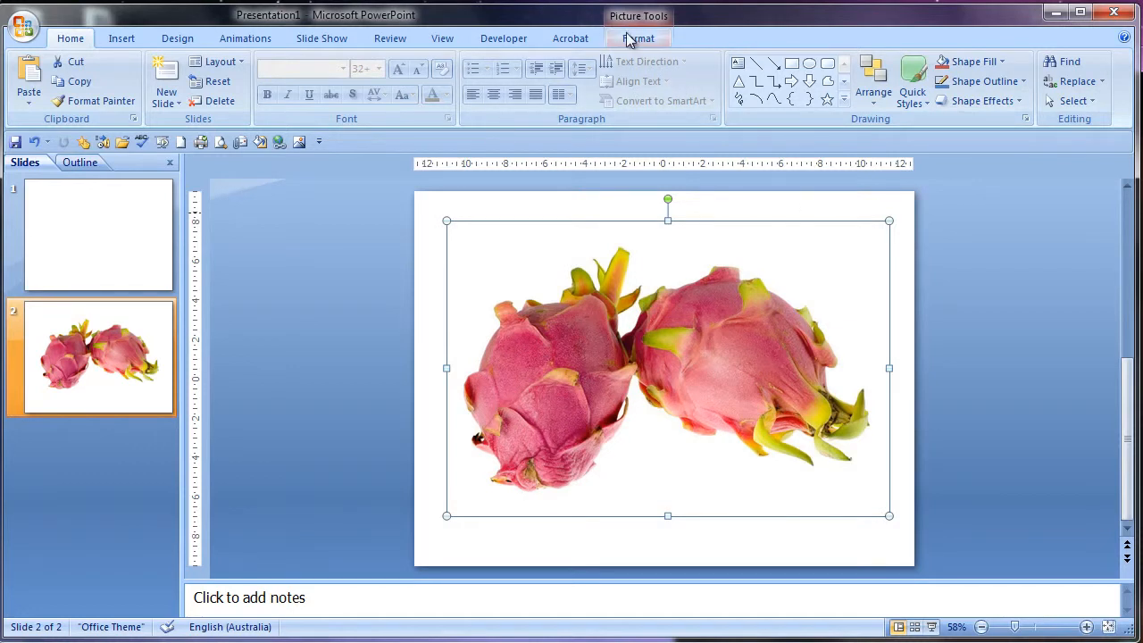
left_click(638, 38)
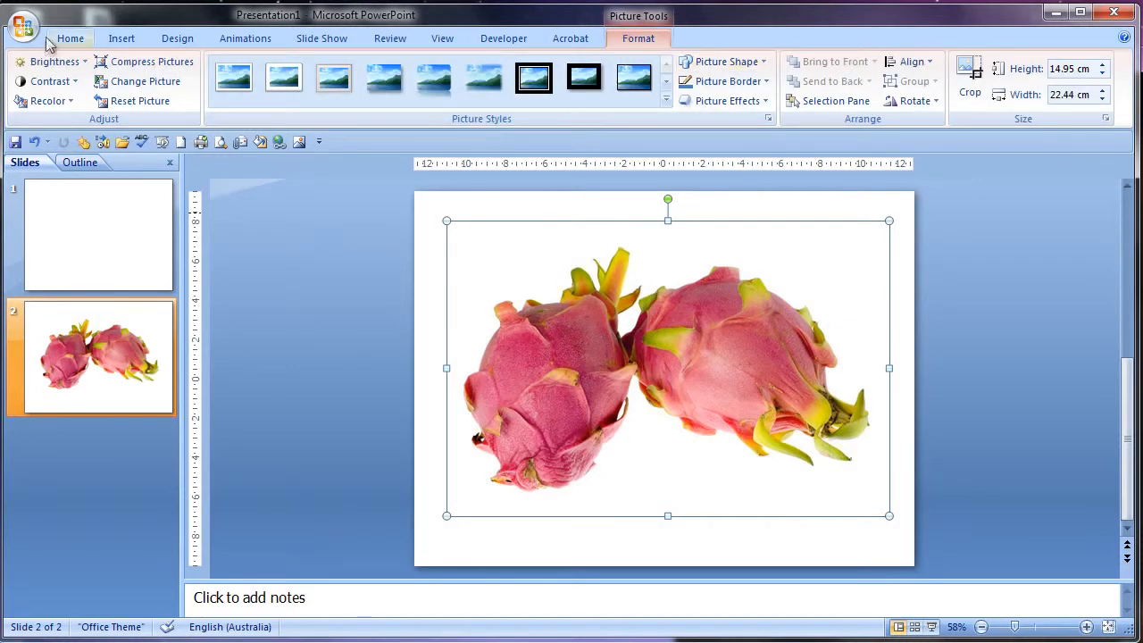
left_click(51, 62)
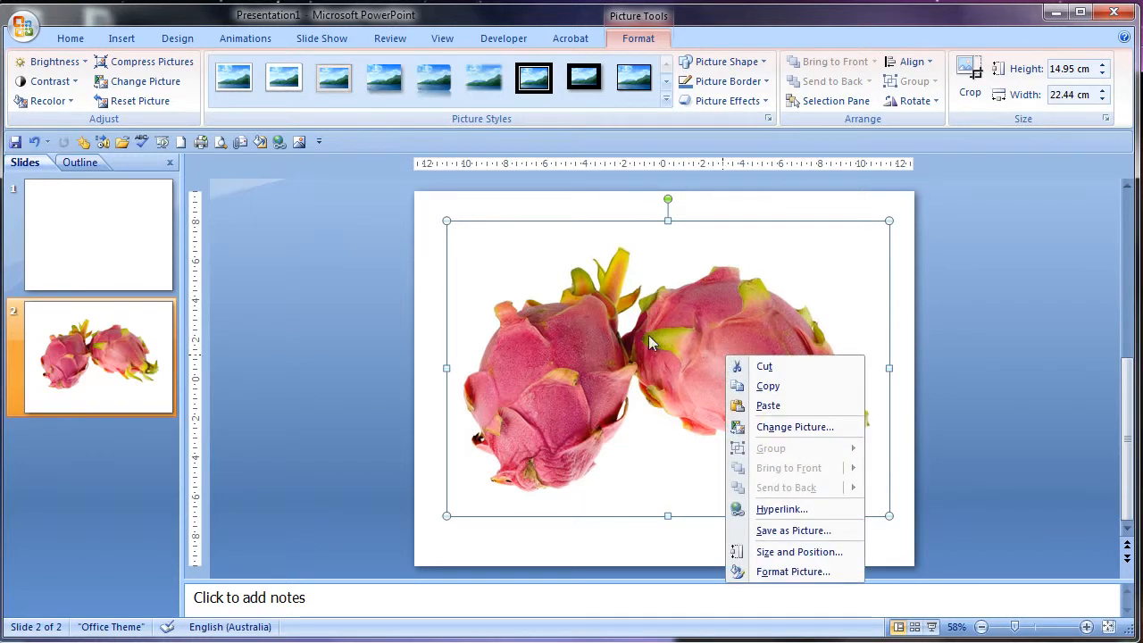
mouse_move(793, 530)
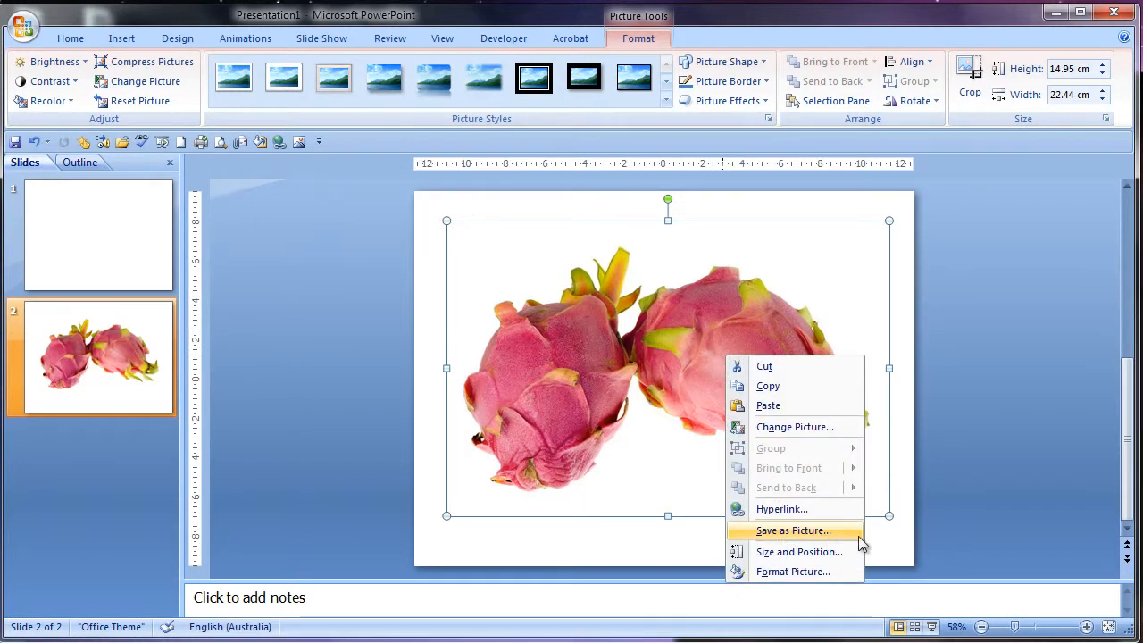
left_click(98, 232)
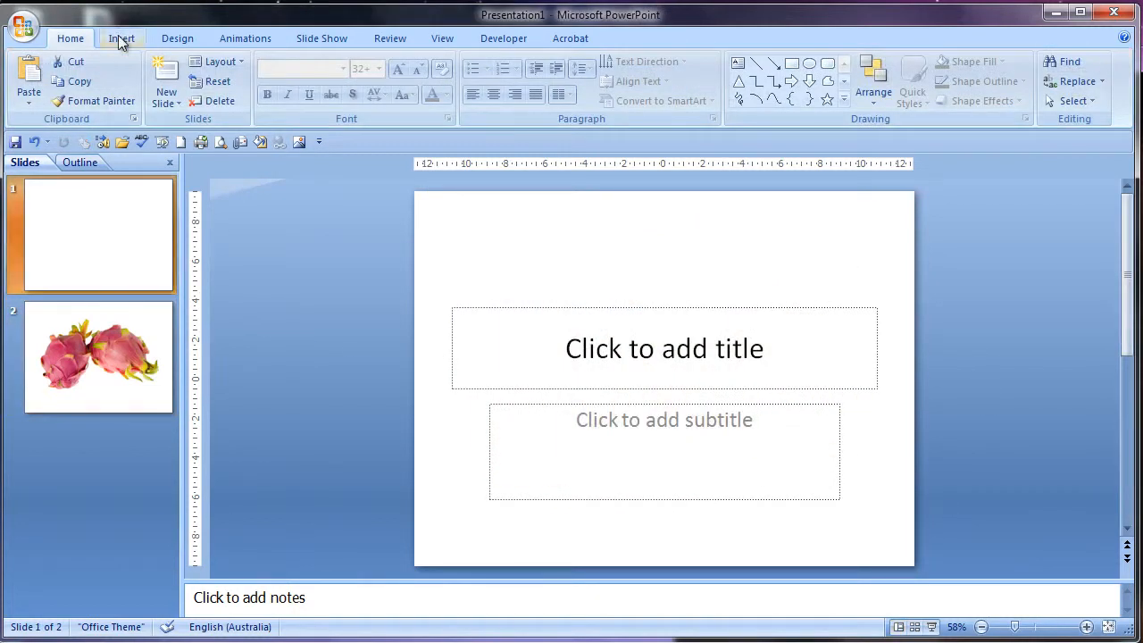
Draw two overlapping blue circles on the title slide and group them together
left_click(122, 37)
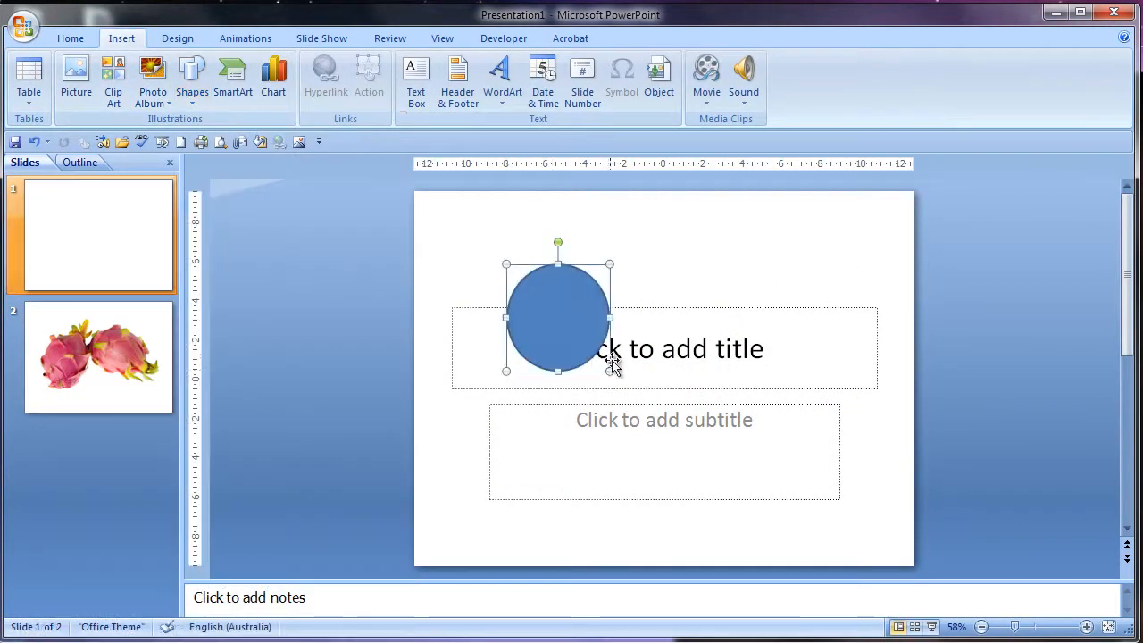
left_click_drag(557, 317, 590, 348)
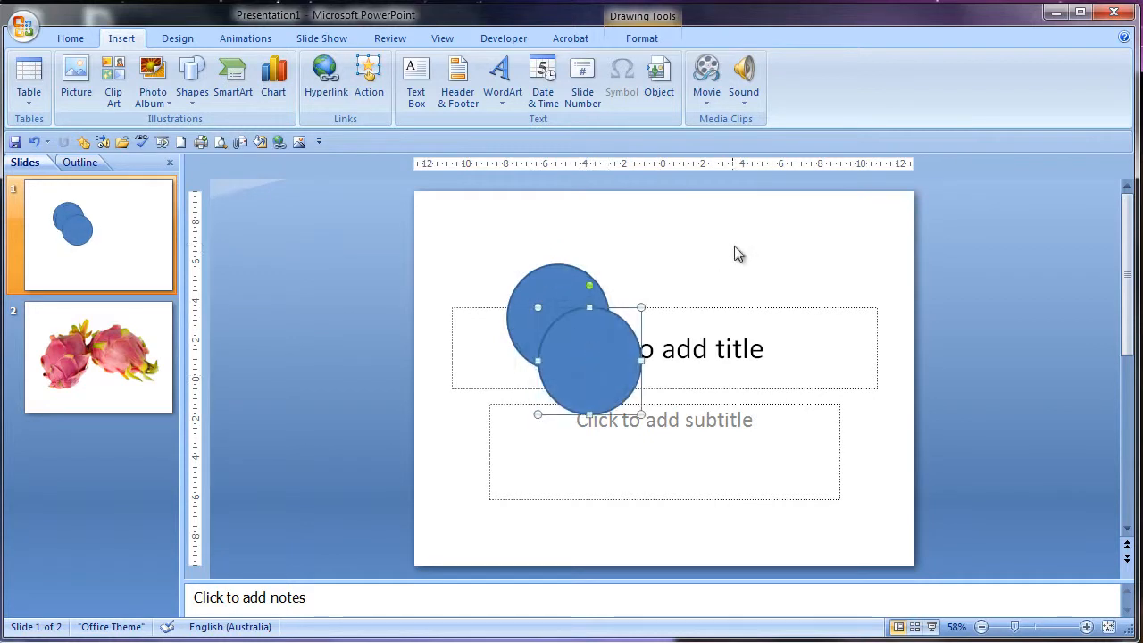
left_click_drag(738, 253, 478, 456)
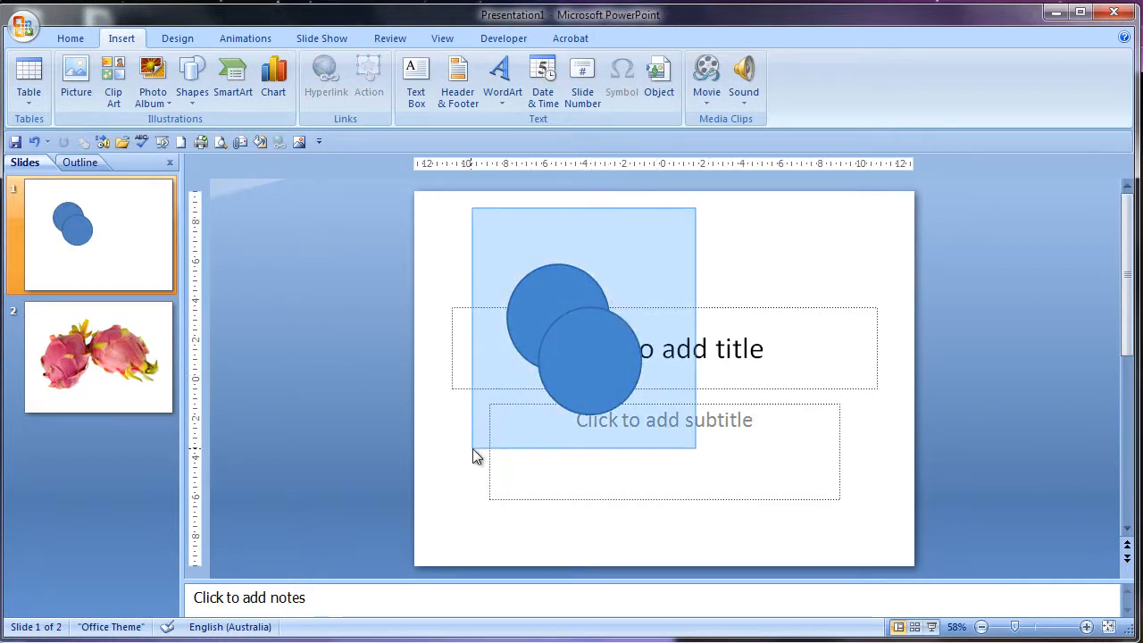
right_click(558, 308)
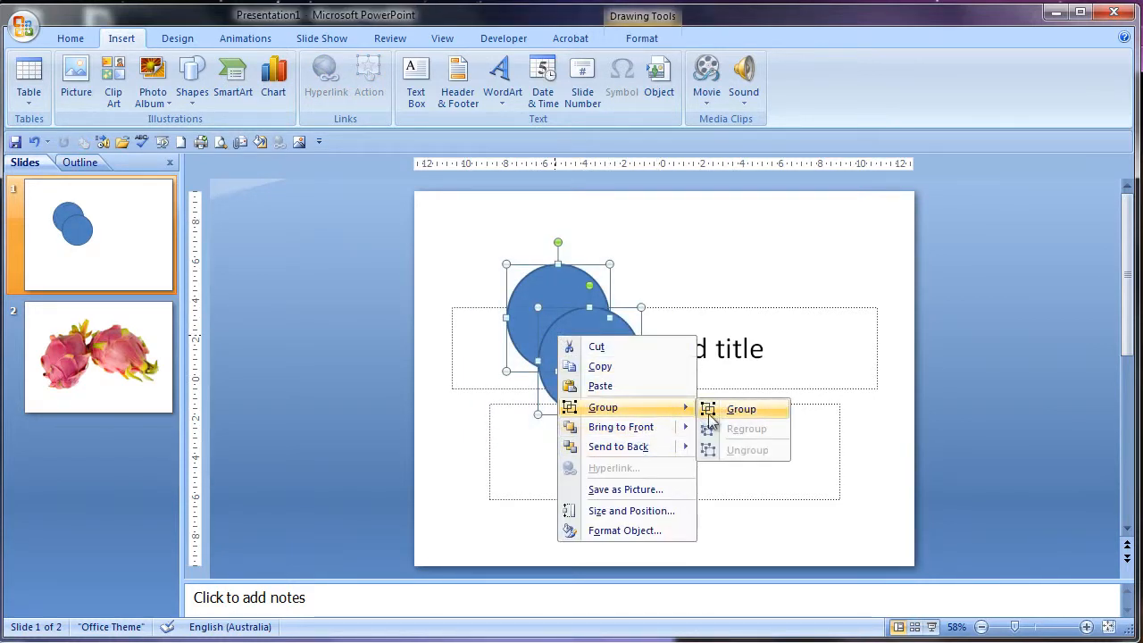
left_click(741, 408)
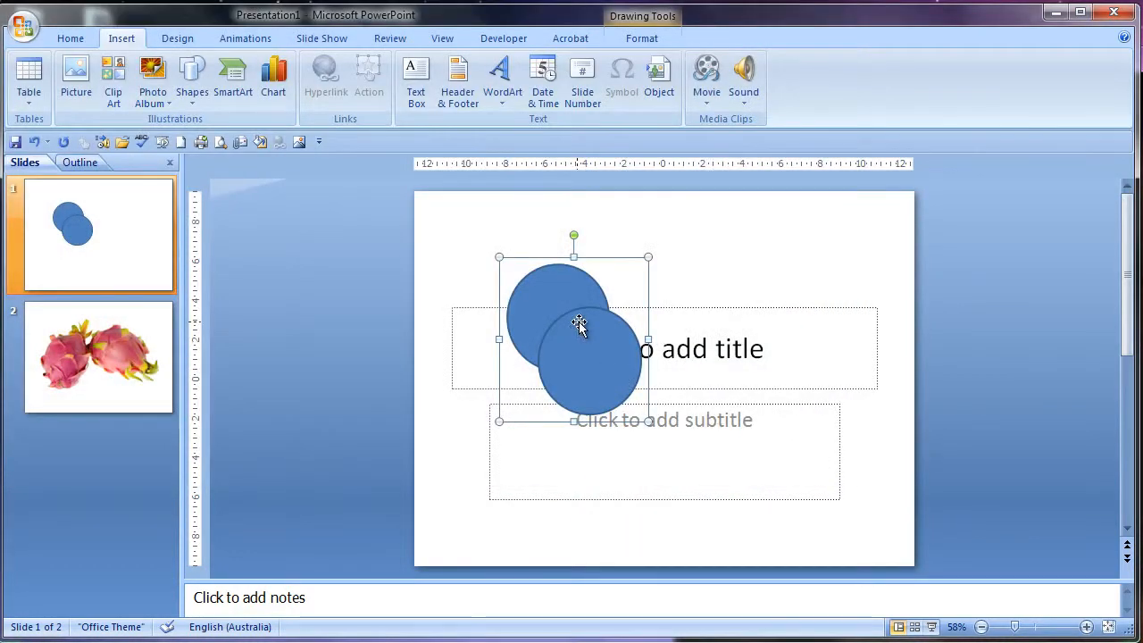
mouse_move(750, 275)
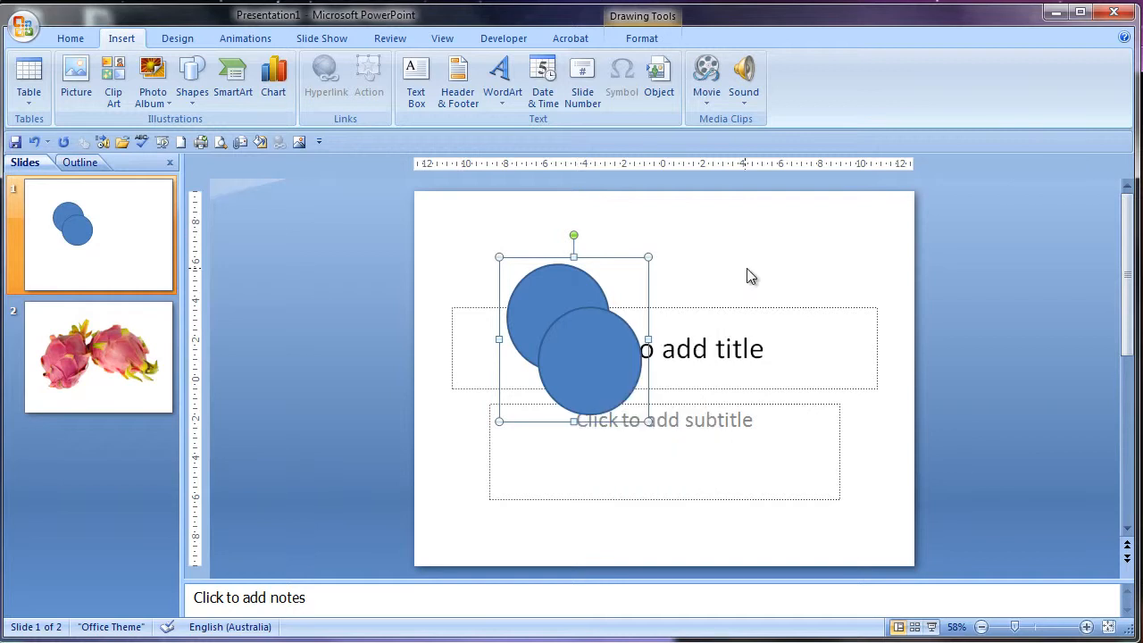
mouse_move(782, 323)
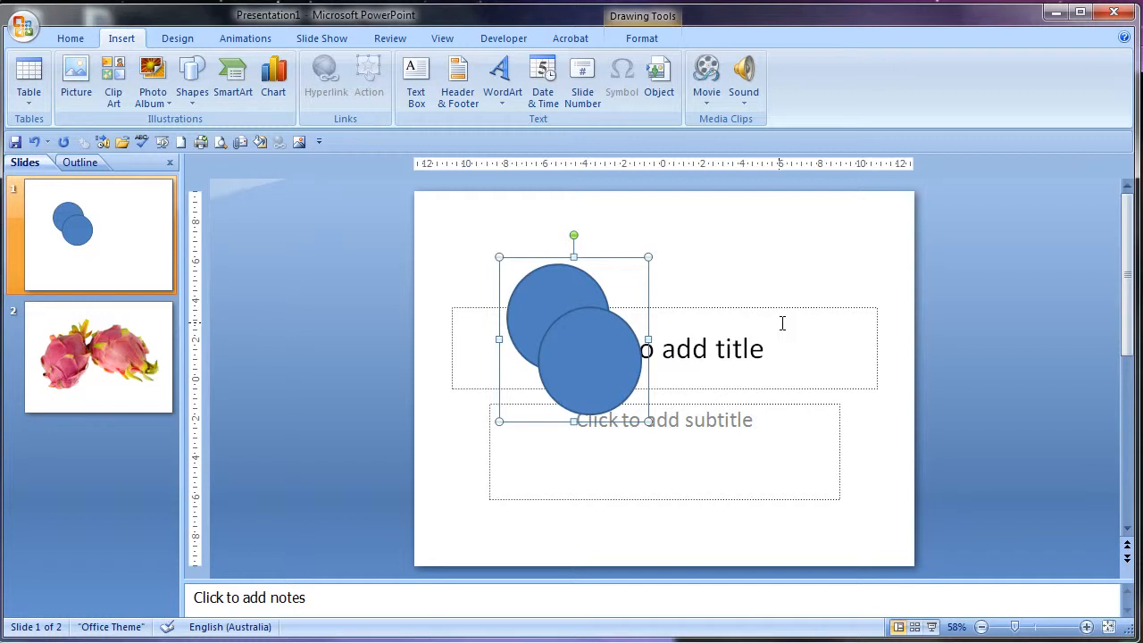
Change the colour scheme from Blue to Black in PowerPoint Options' Popular settings
left_click(99, 358)
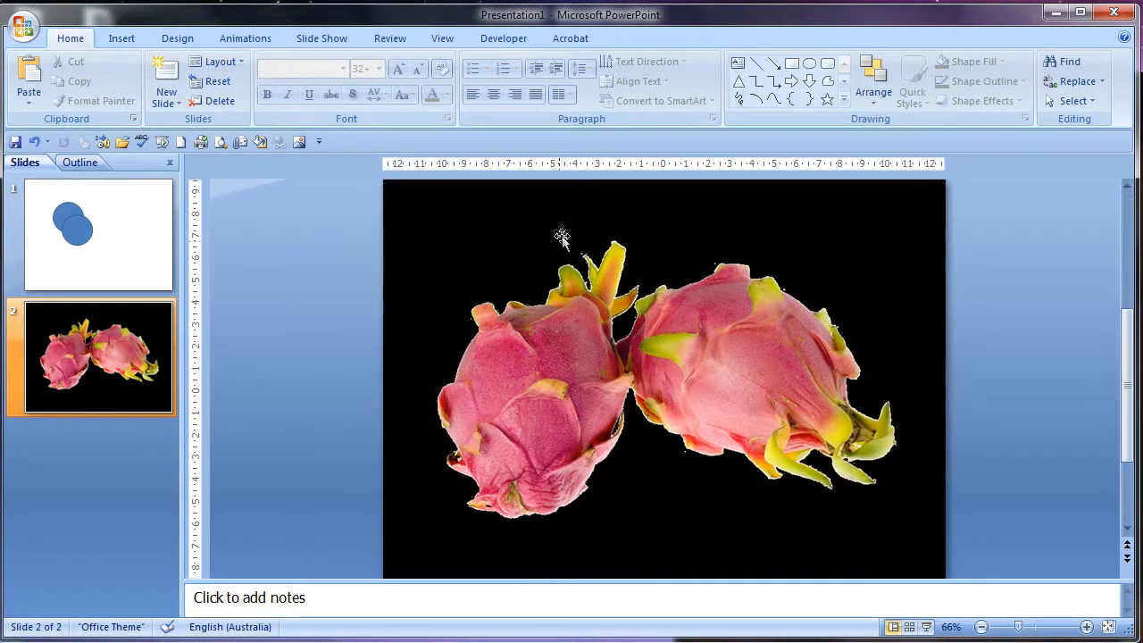
left_click(24, 25)
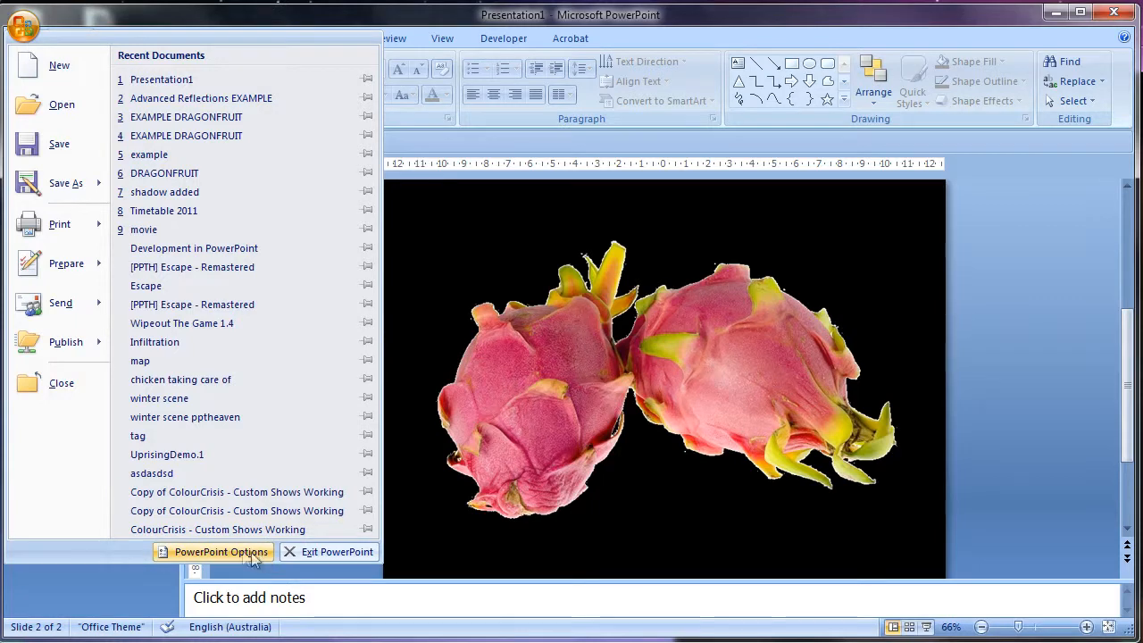
left_click(212, 550)
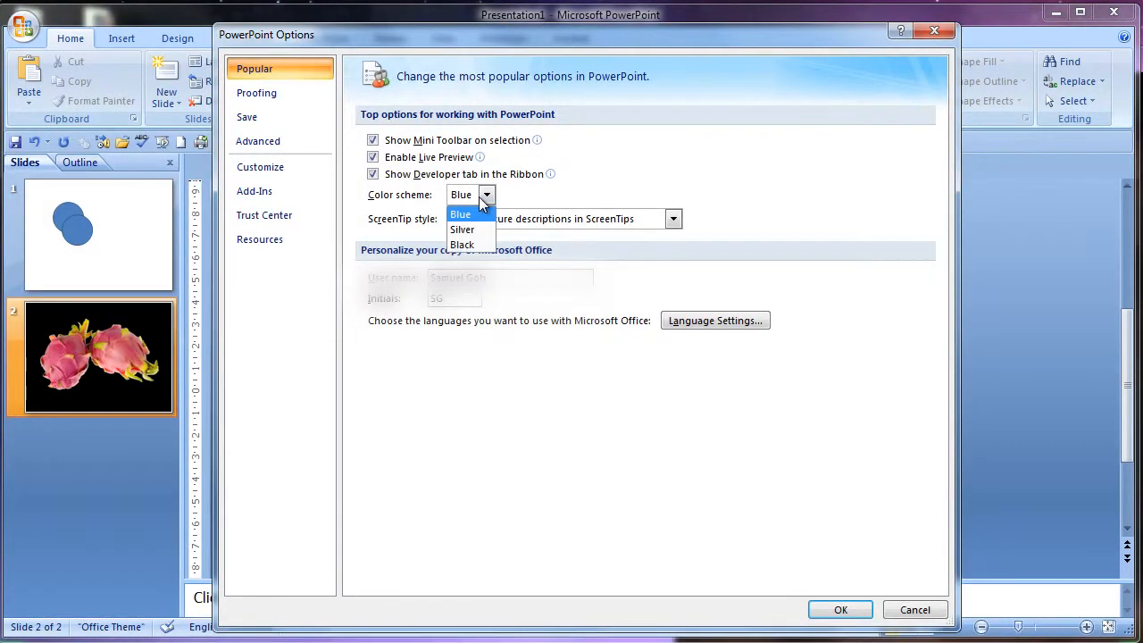
left_click(462, 230)
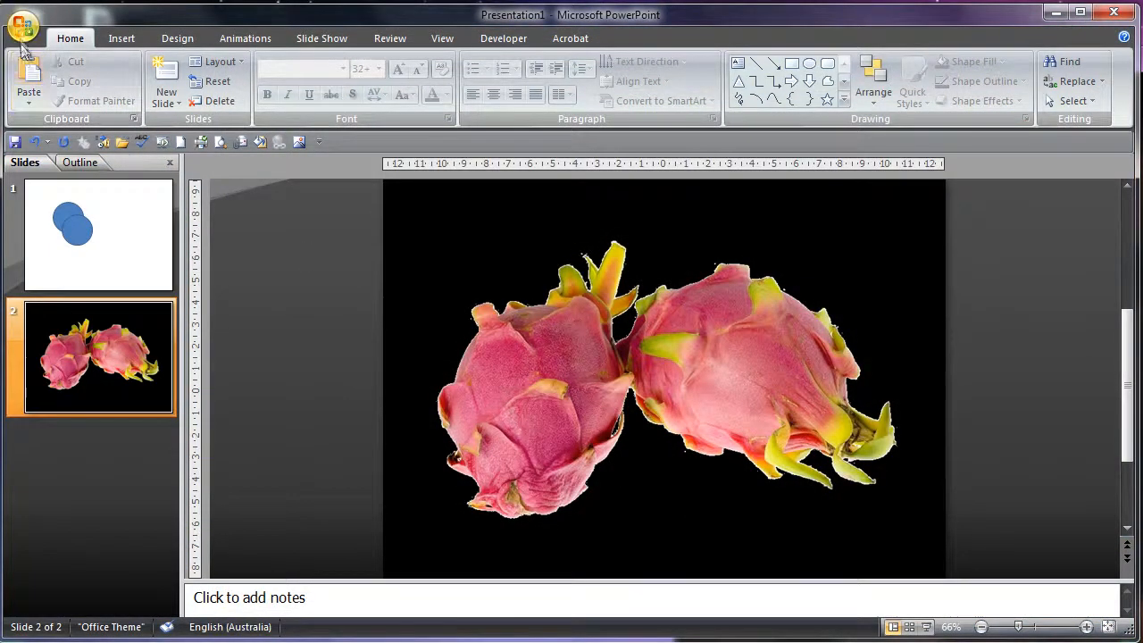
left_click(486, 195)
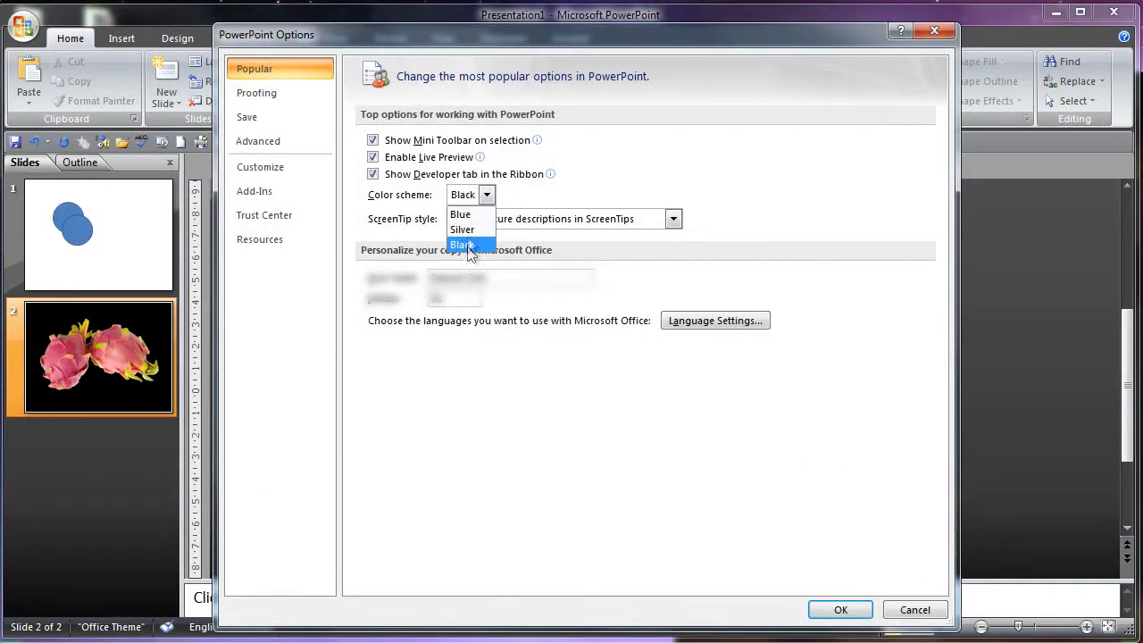